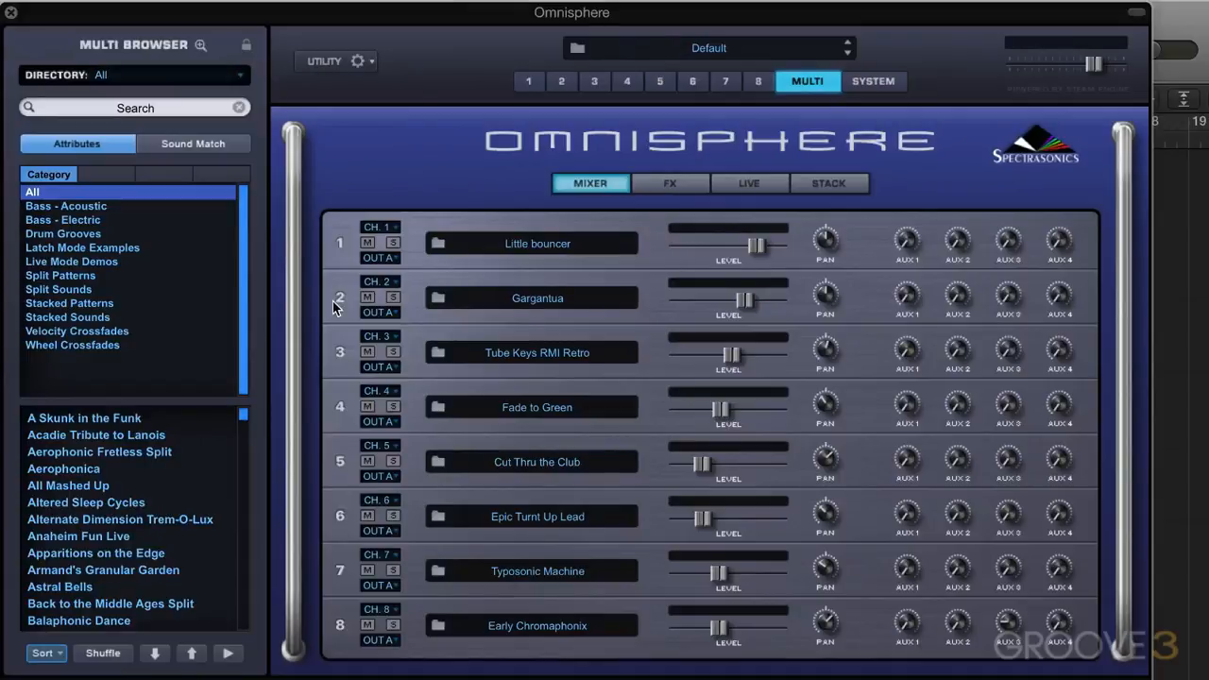
mouse_move(477, 336)
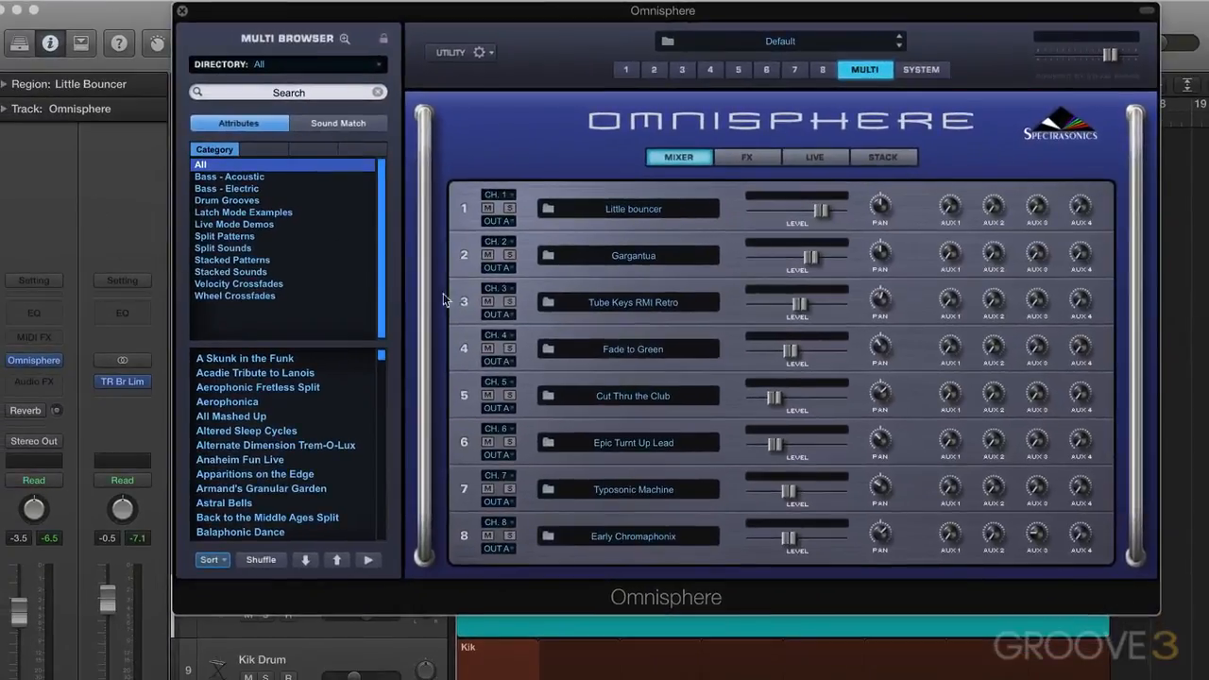
mouse_move(608, 284)
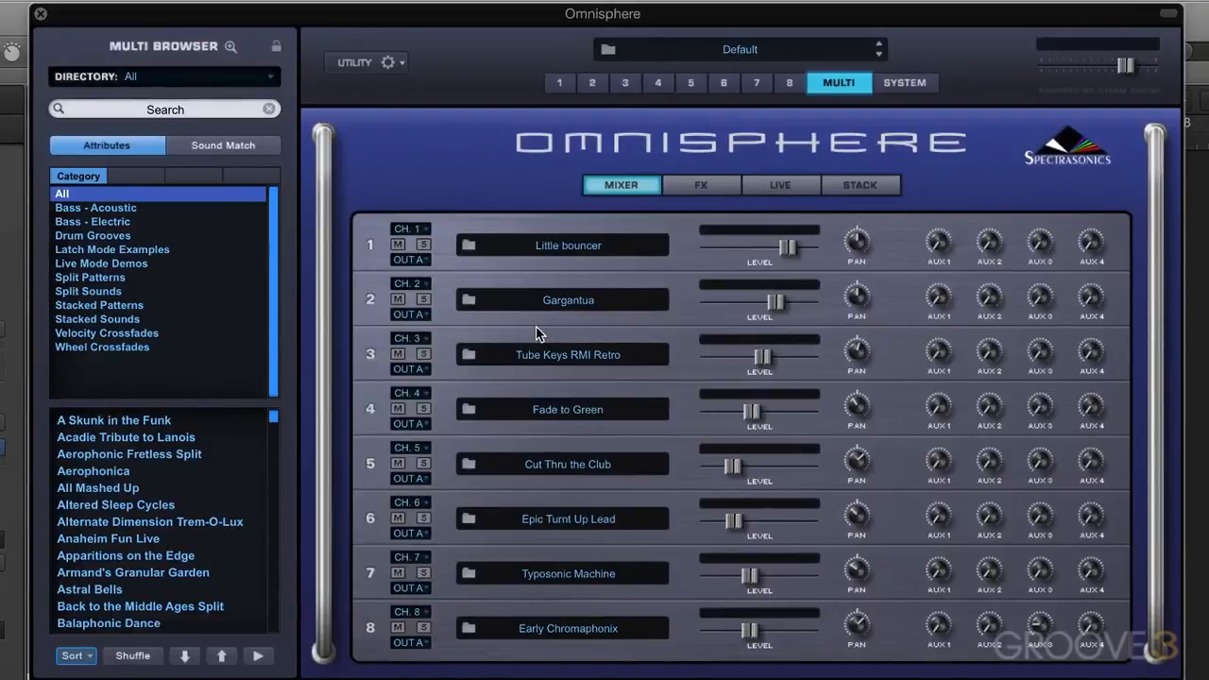
mouse_move(544, 332)
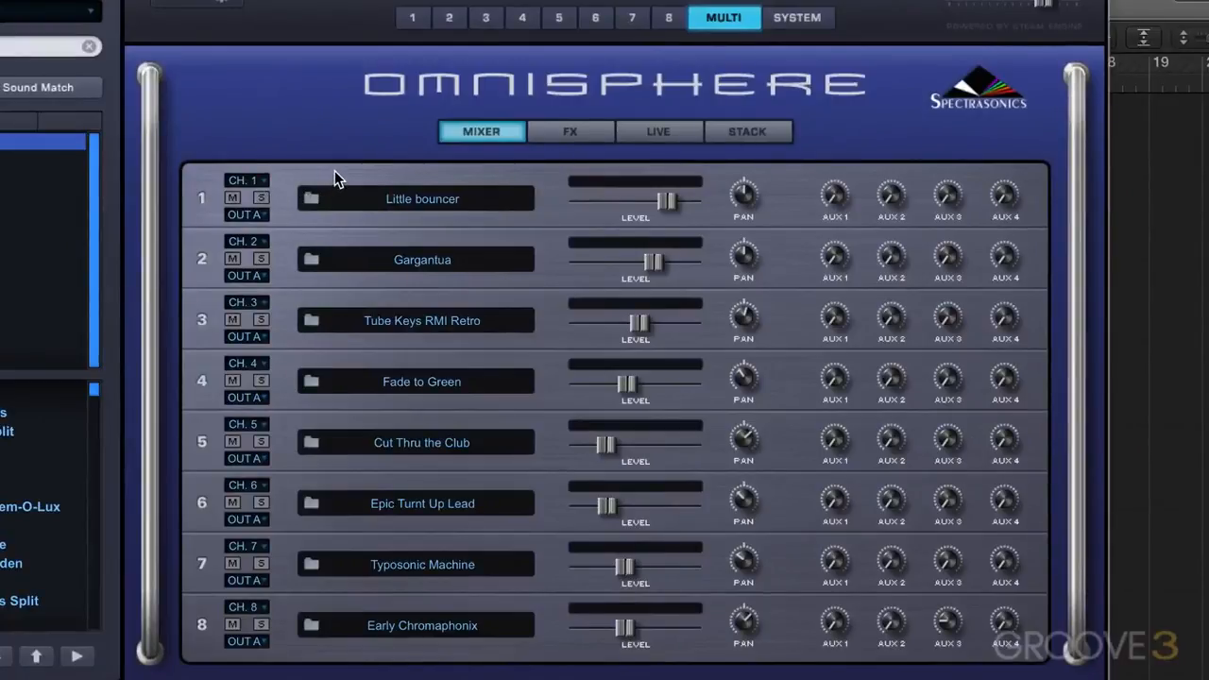
mouse_move(699, 315)
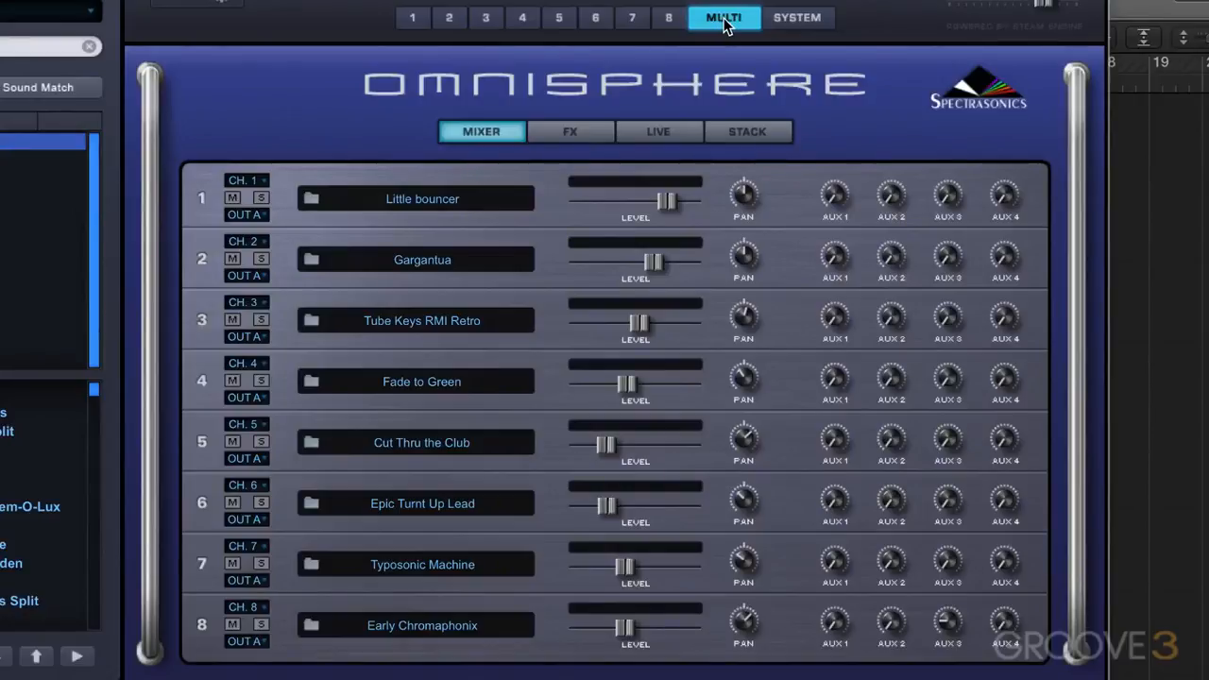
mouse_move(823, 193)
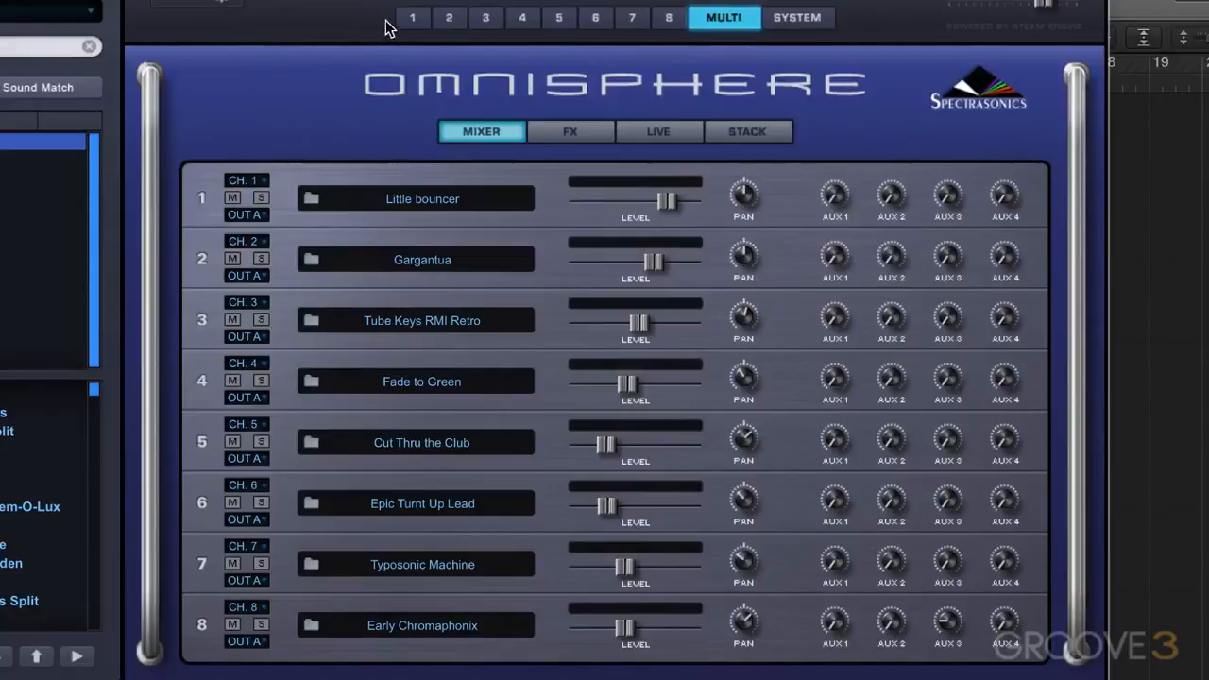
mouse_move(819, 224)
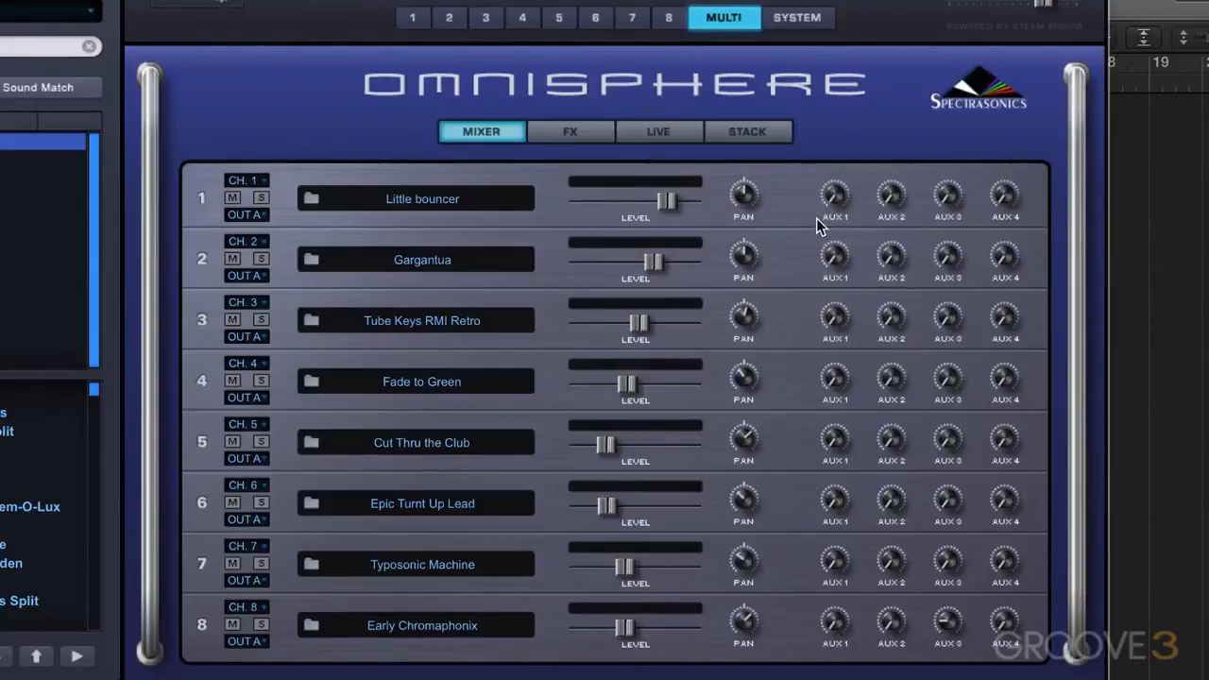
mouse_move(767, 179)
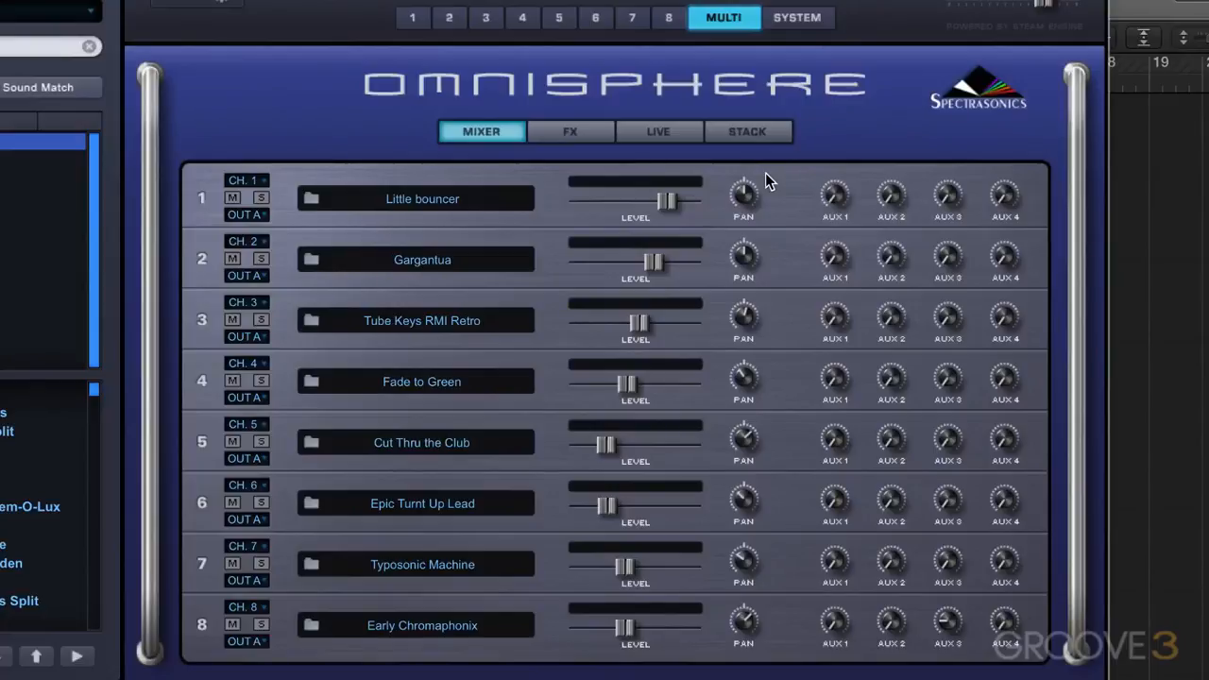
mouse_move(262, 199)
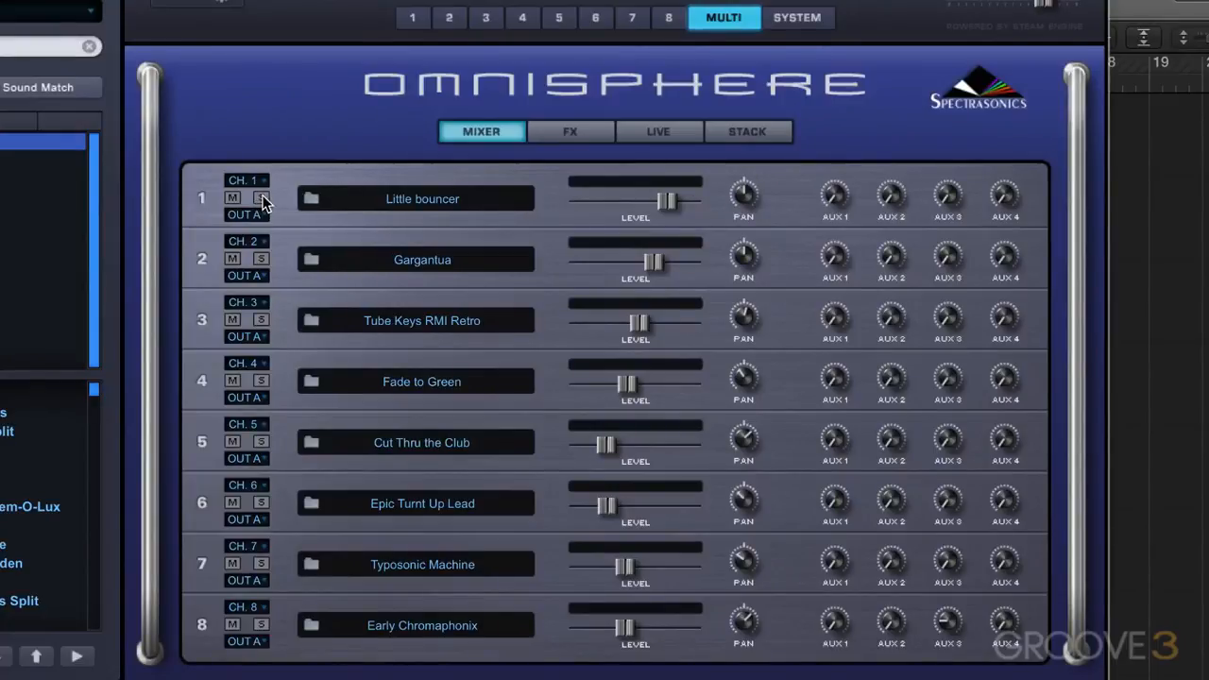
- Solo part 1, Little bouncer, in Omnisphere's Multi Mixer to mute the other seven parts
click(260, 197)
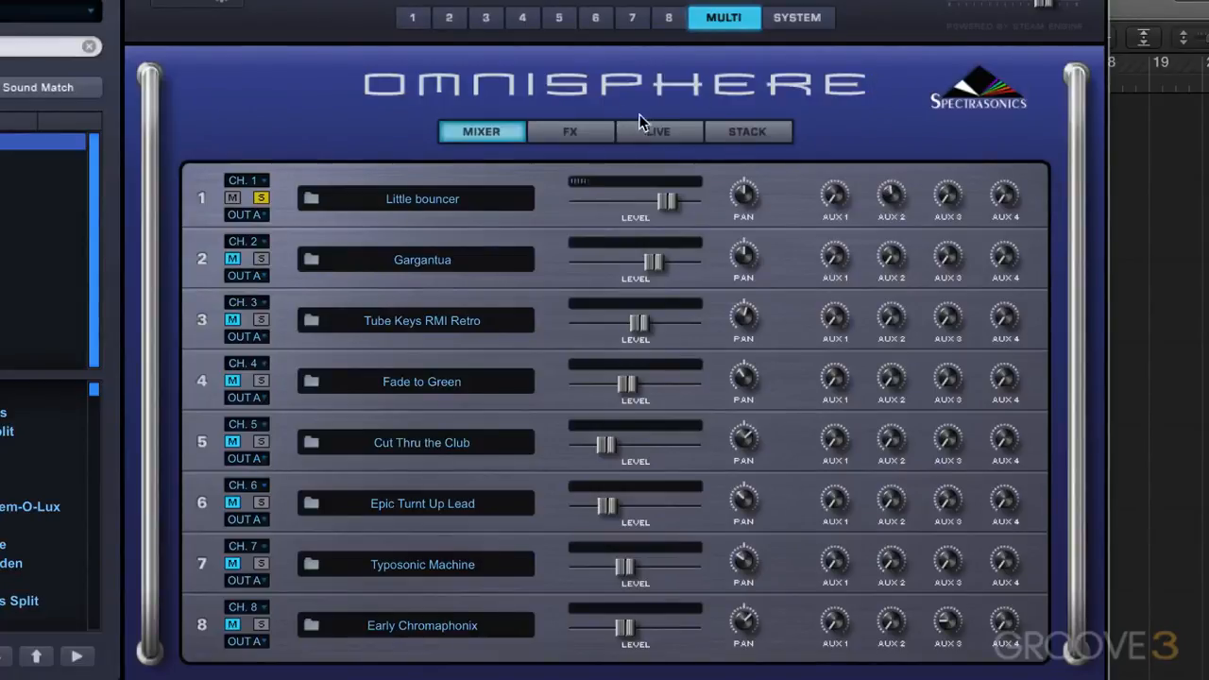
- Show the Aux 2 FX rack, switch the Envelope Filter to Page 2, and nudge Cutoff
click(570, 131)
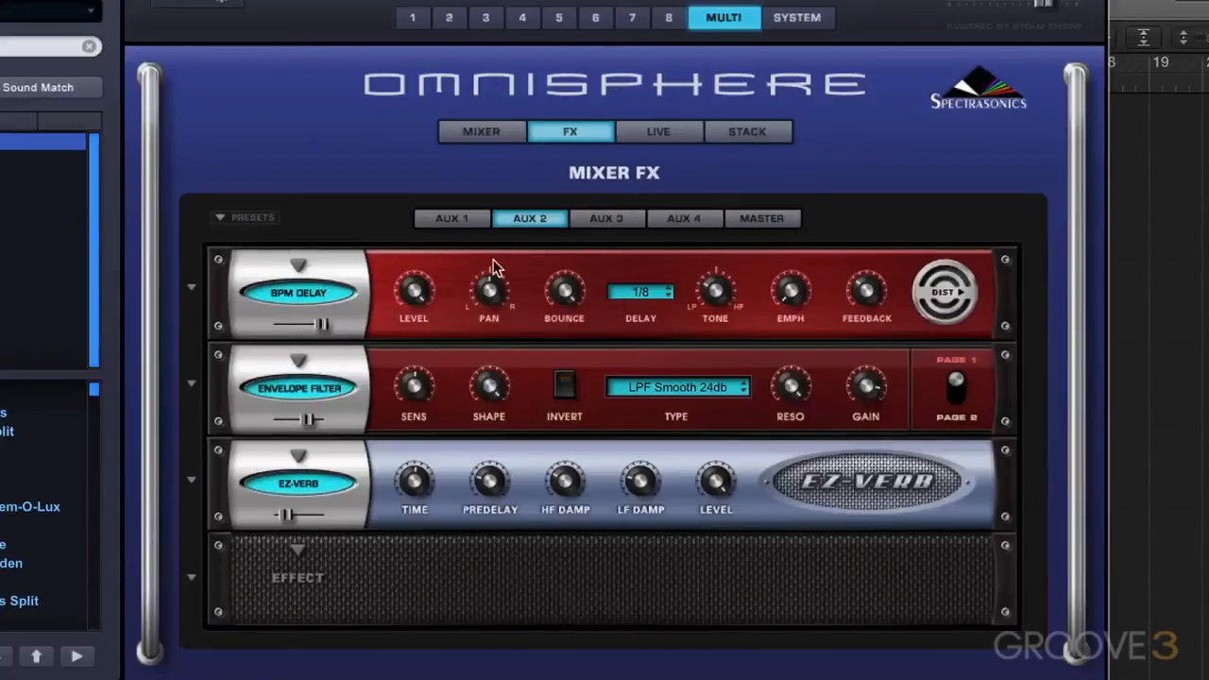
mouse_move(429, 406)
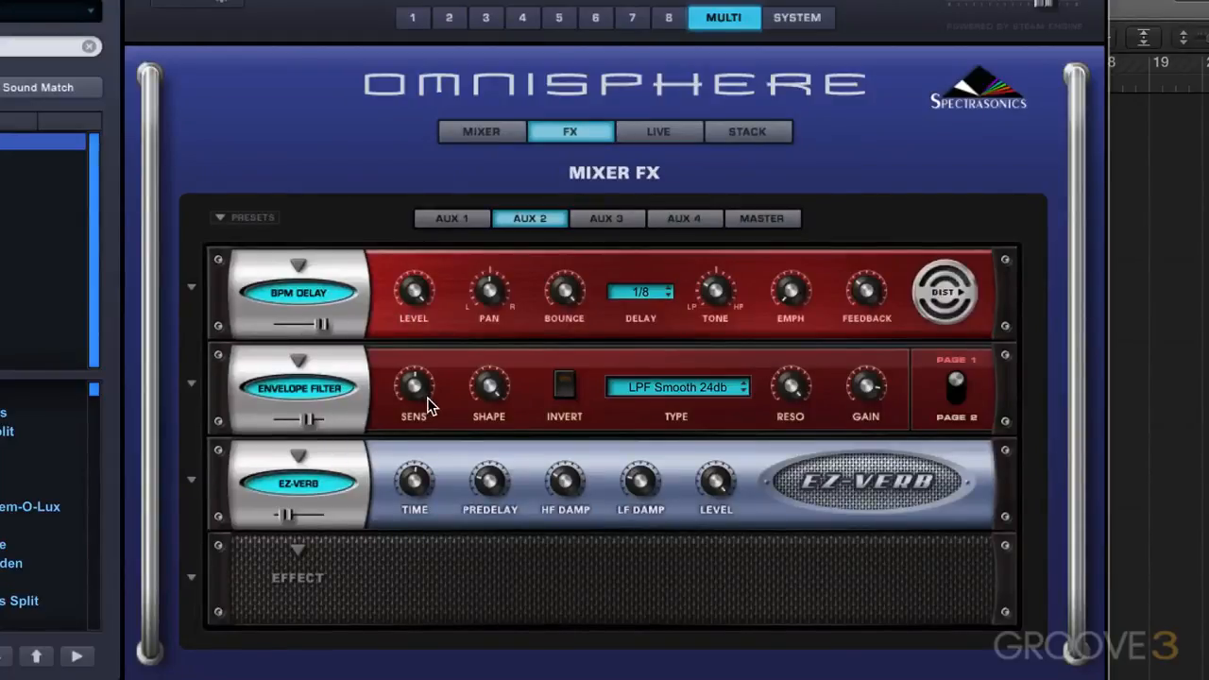
mouse_move(255, 377)
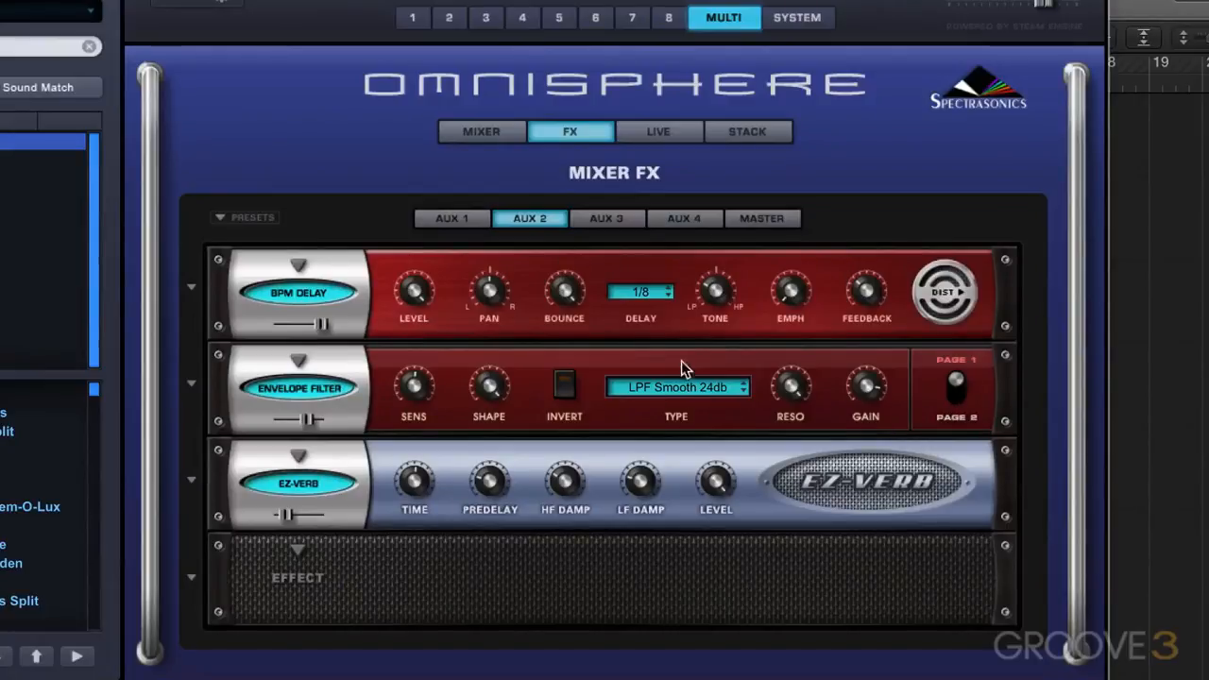
mouse_move(957, 409)
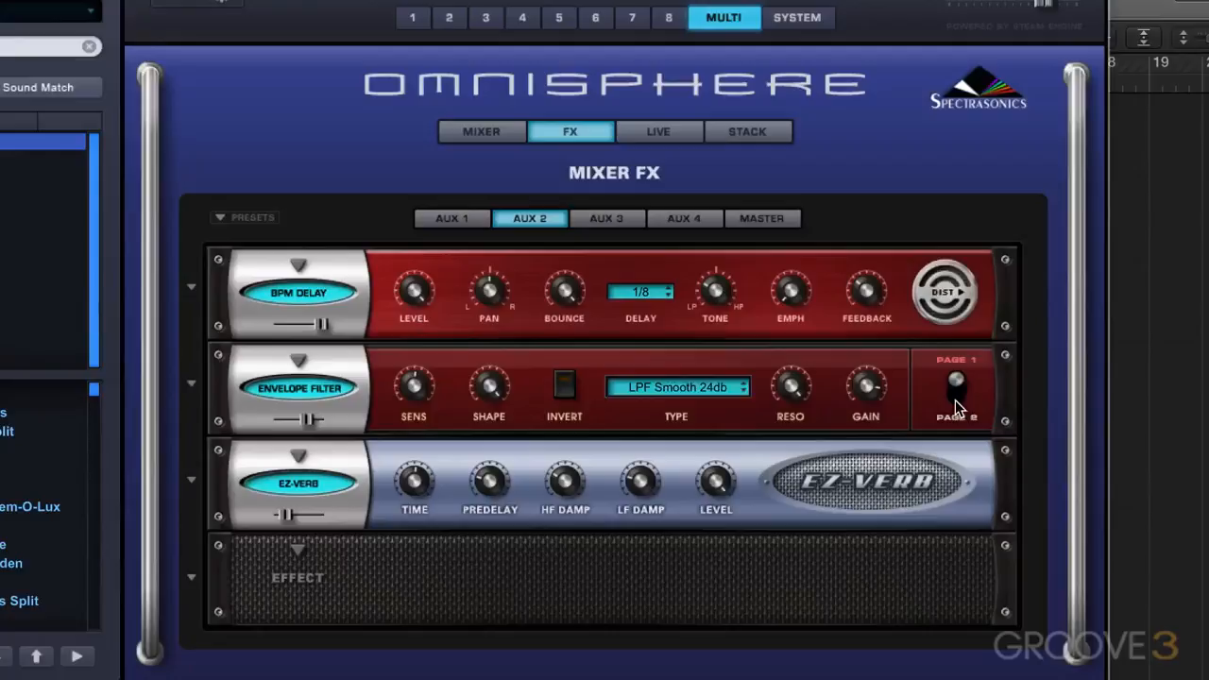
click(956, 388)
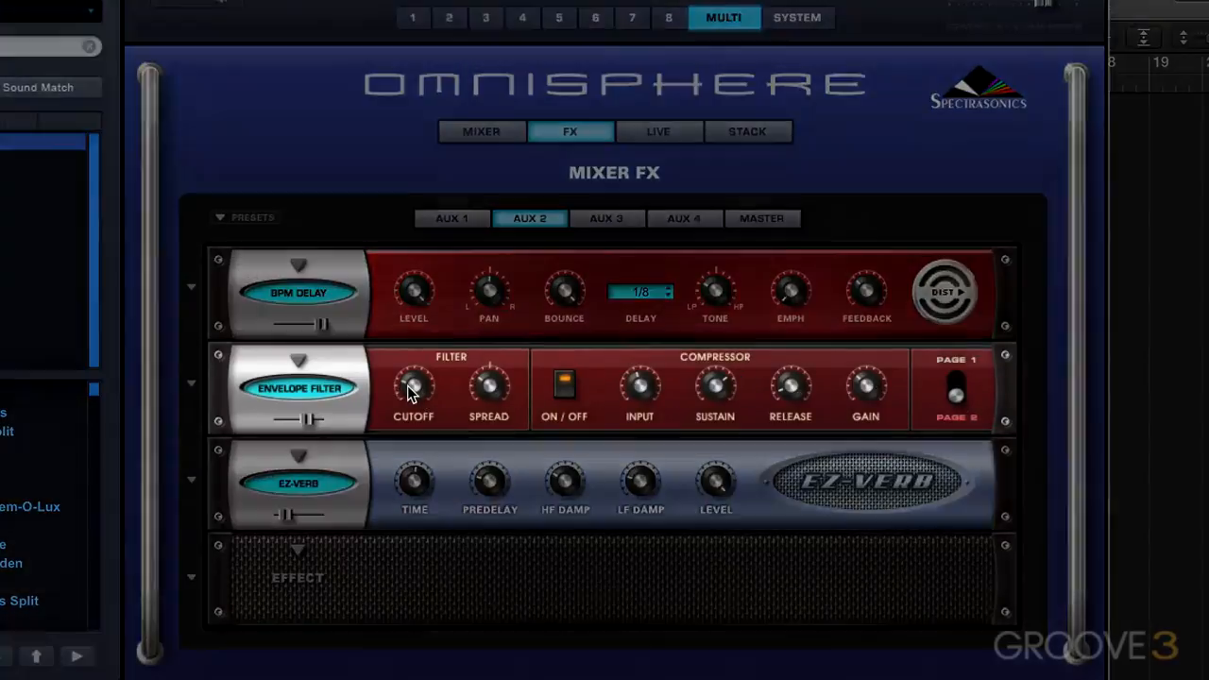
drag(413, 387, 413, 373)
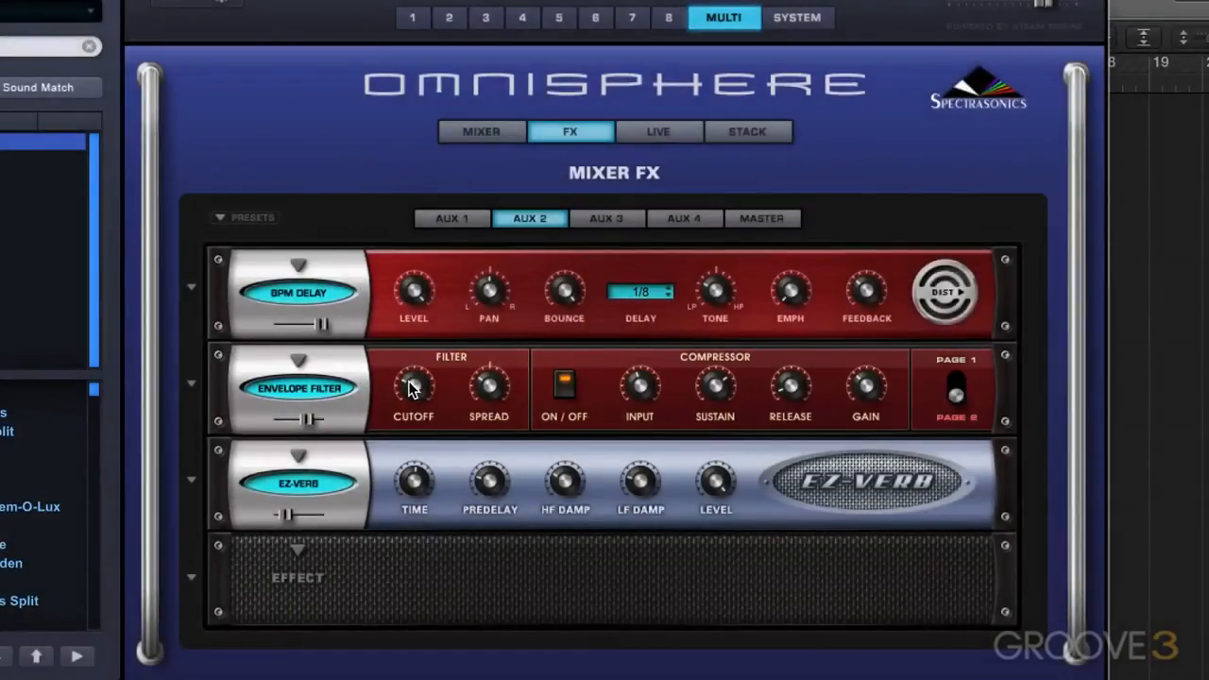
- Enable Host Automation on the Envelope Filter Cutoff knob, then return to Logic Pro X
right_click(412, 388)
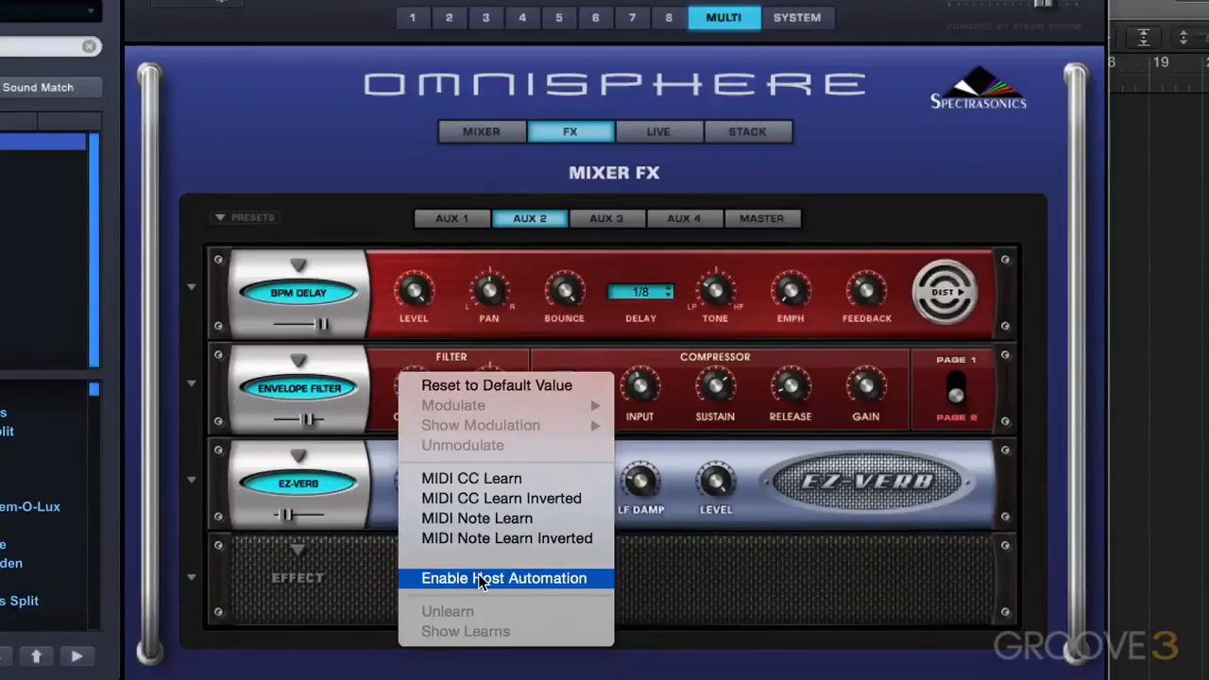
click(504, 578)
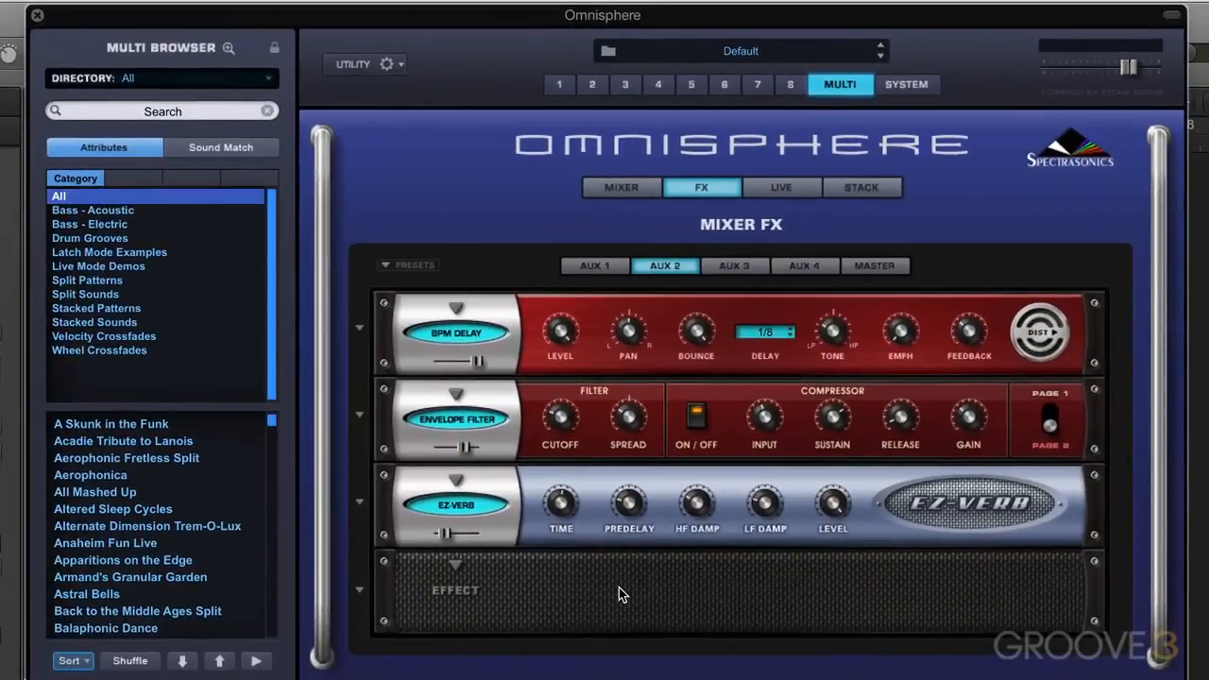
click(376, 64)
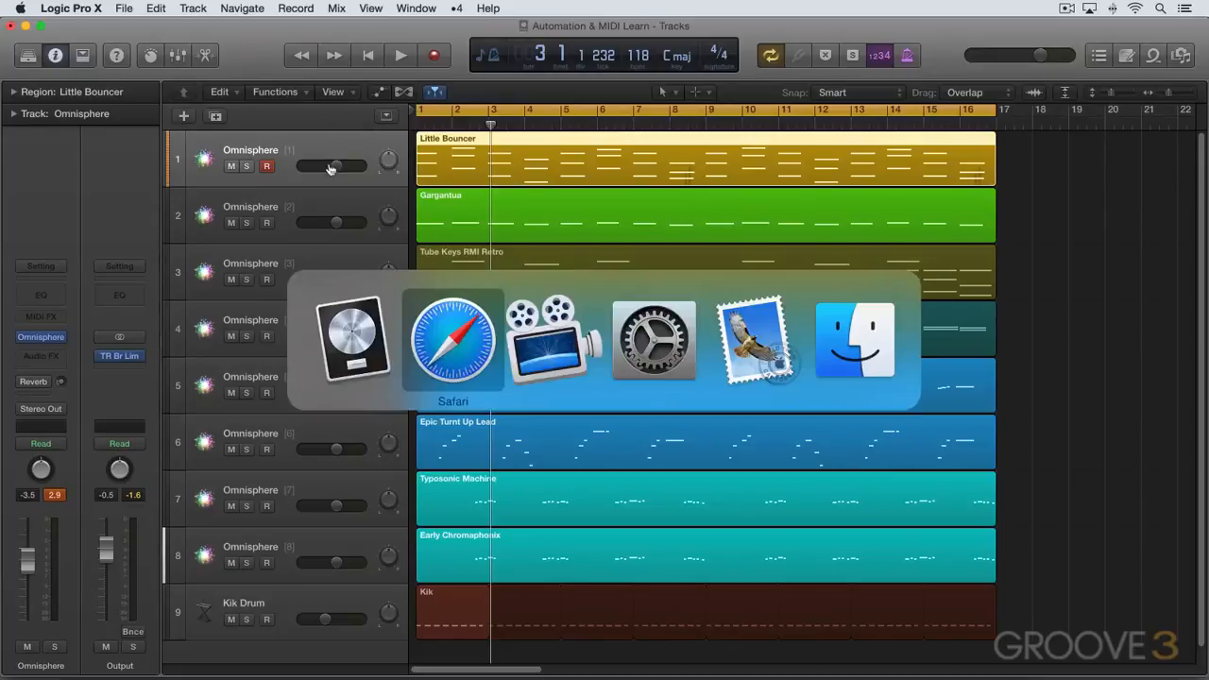
- View the MidiLearnReport.html tab in Safari, showing Cutoff under Host Automation ID 9
click(452, 340)
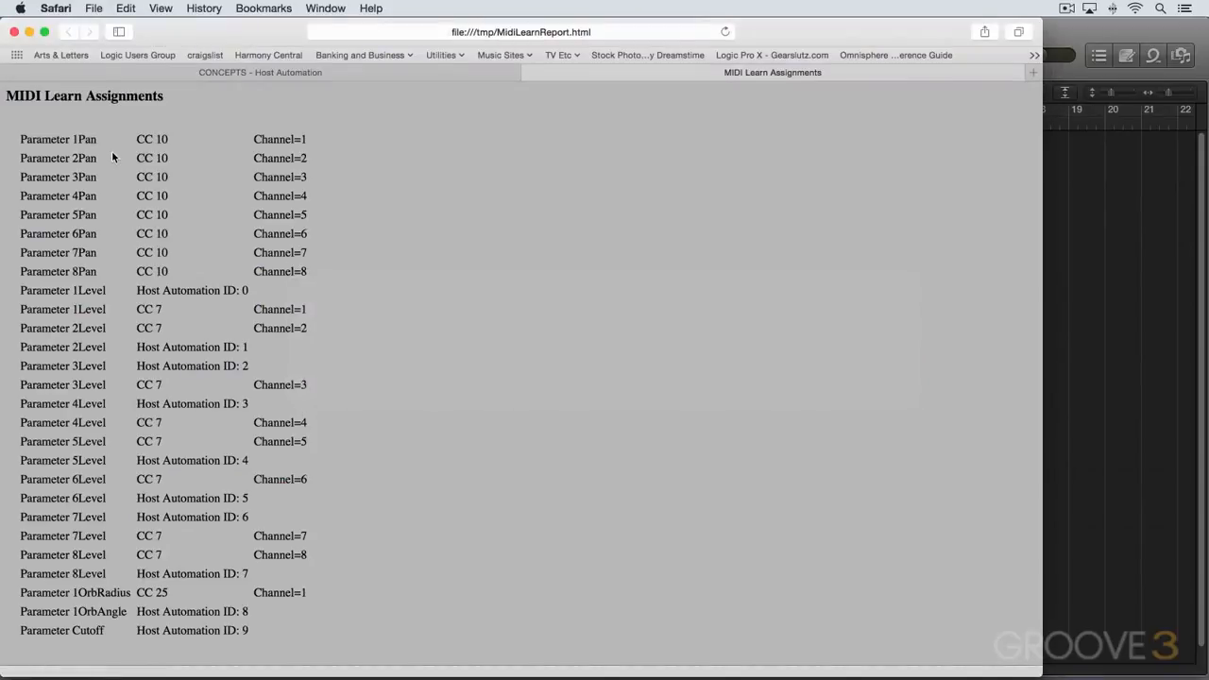
mouse_move(203, 188)
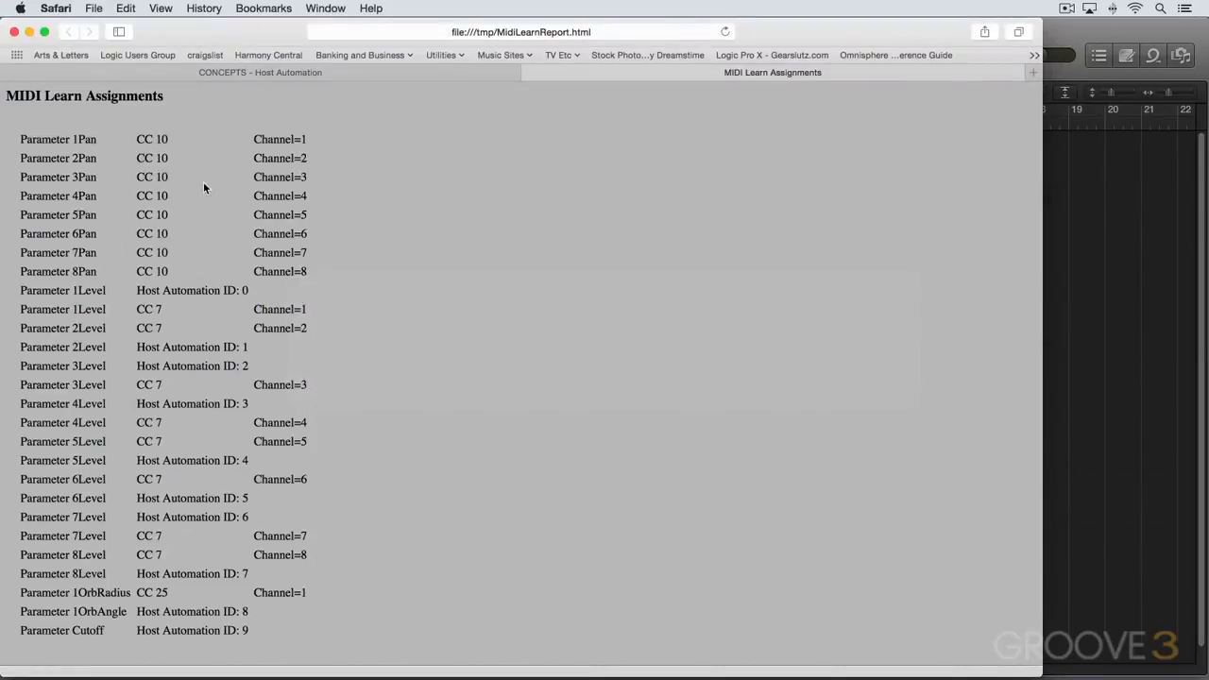
mouse_move(177, 636)
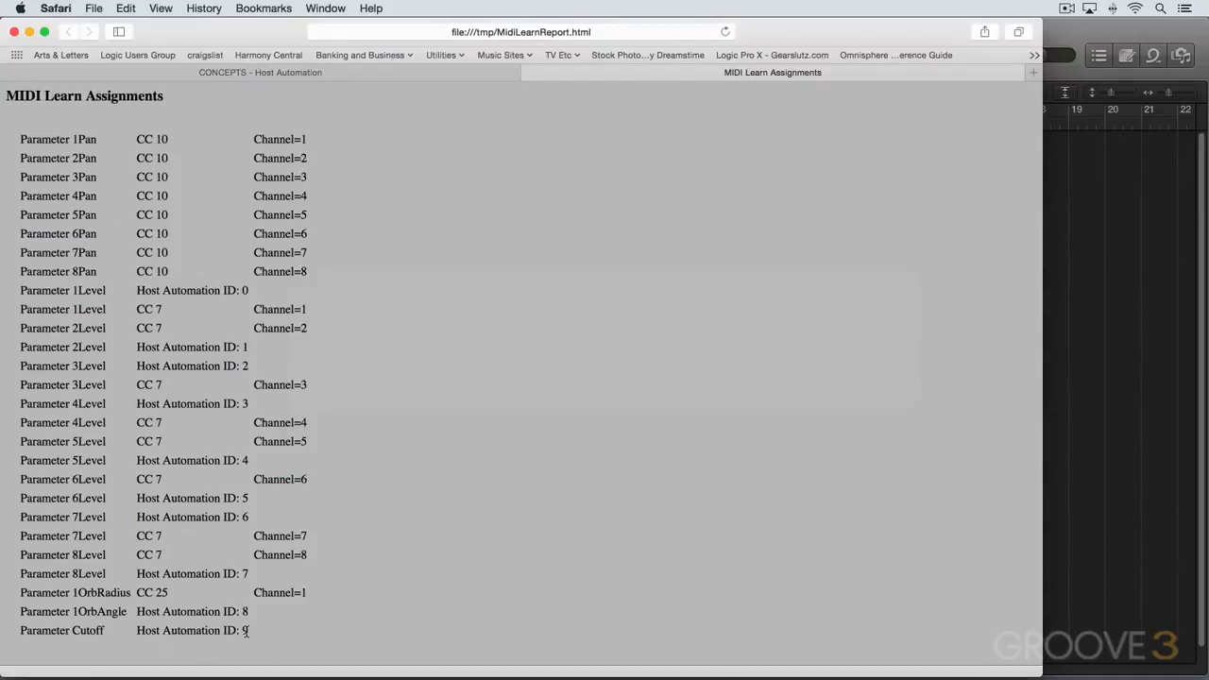
mouse_move(375, 211)
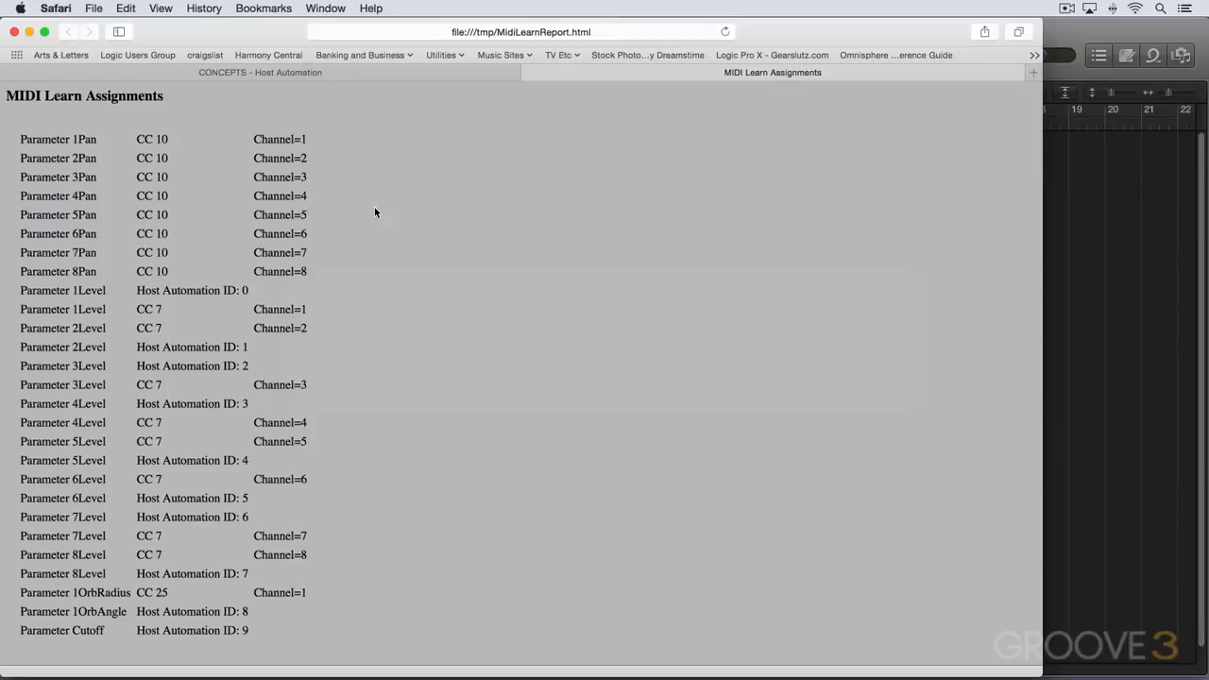
mouse_move(356, 365)
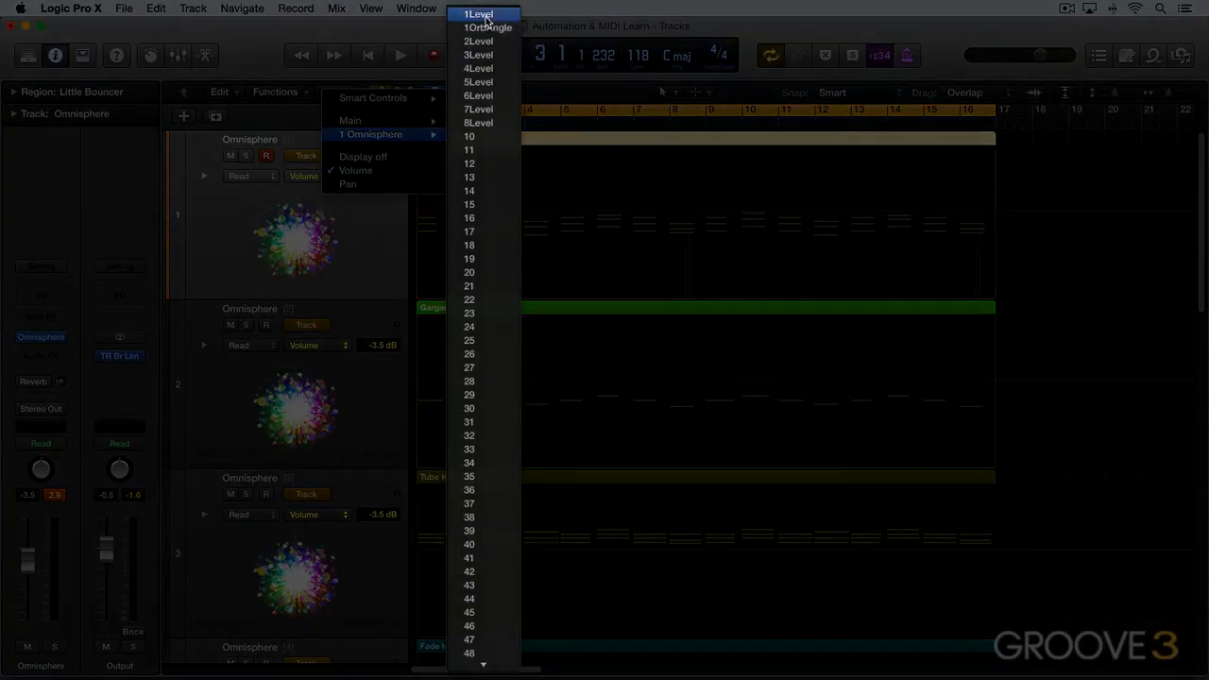
- Scroll Omnisphere's automation parameter list to its end, where Cutoff appears
scroll(down, 3)
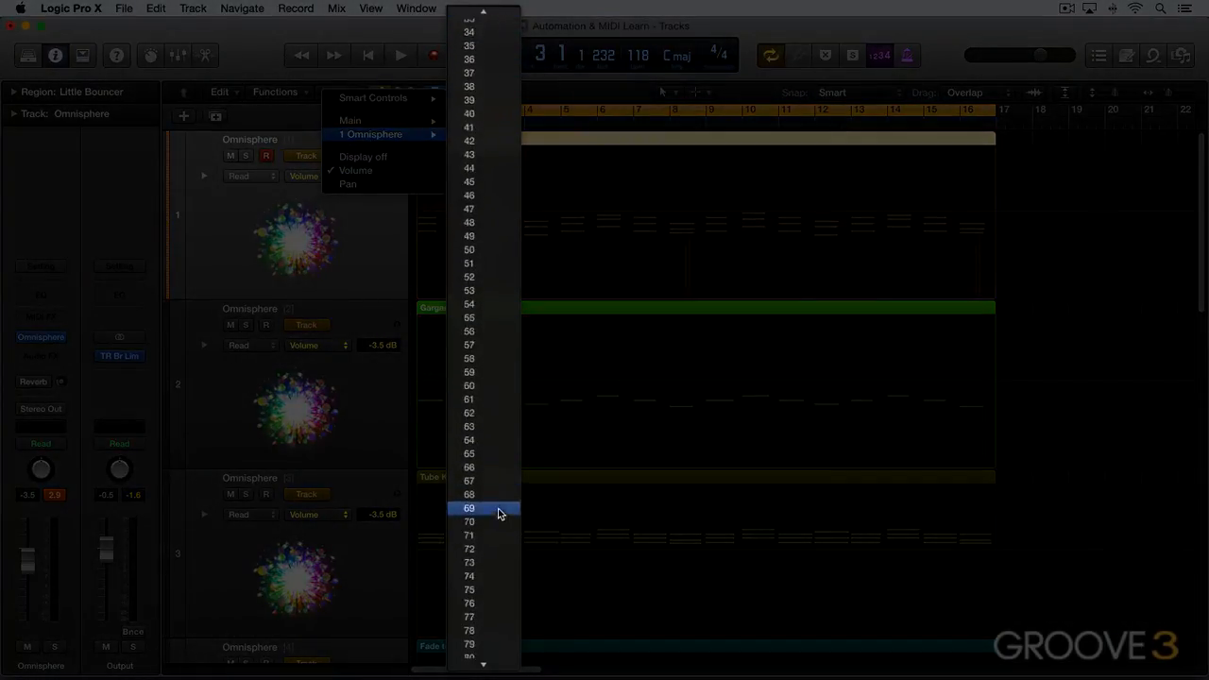
scroll(down, 3)
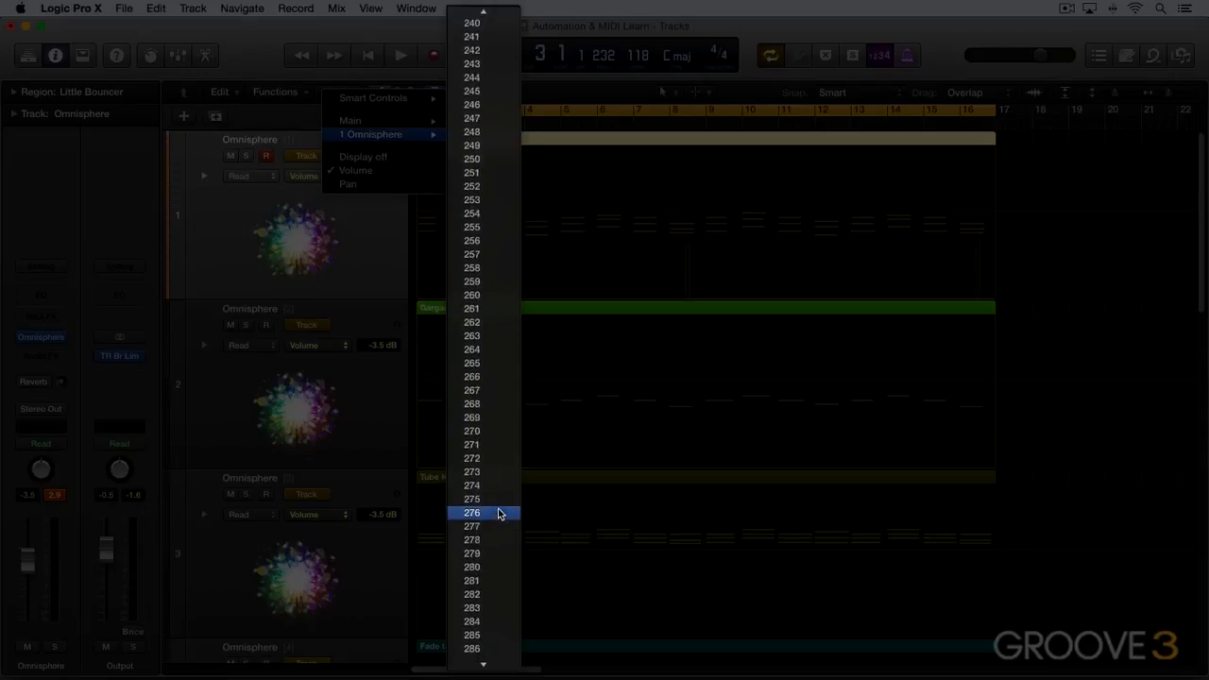
scroll(down, 3)
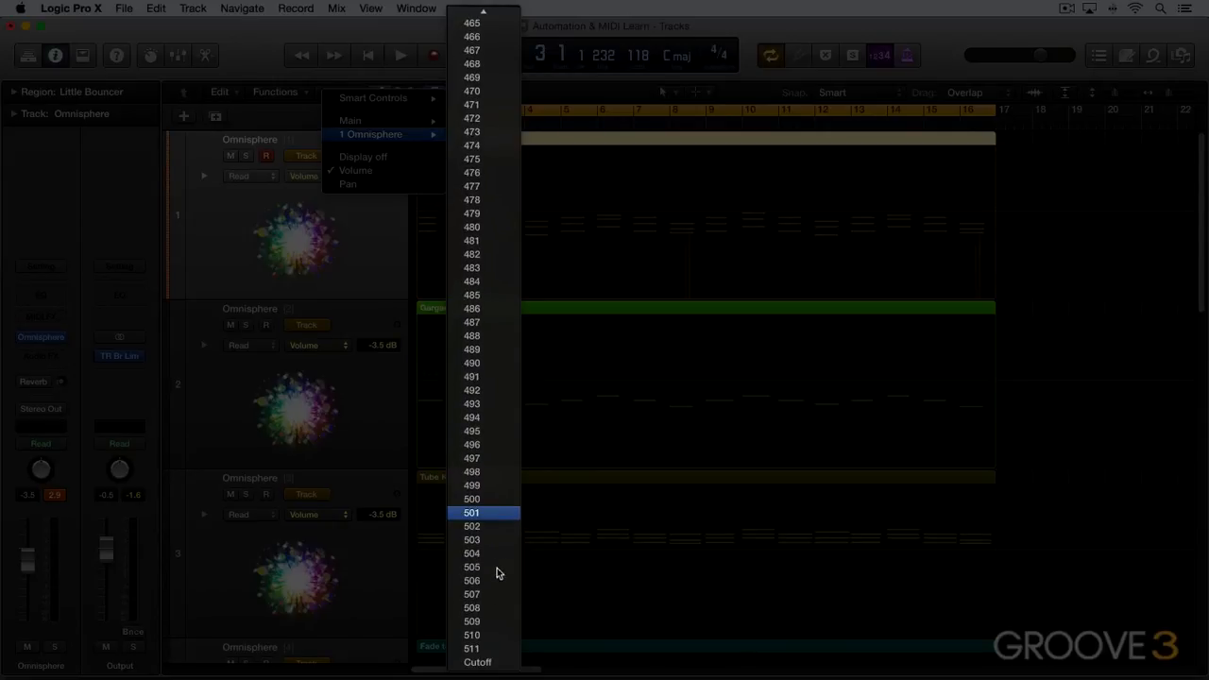
mouse_move(481, 664)
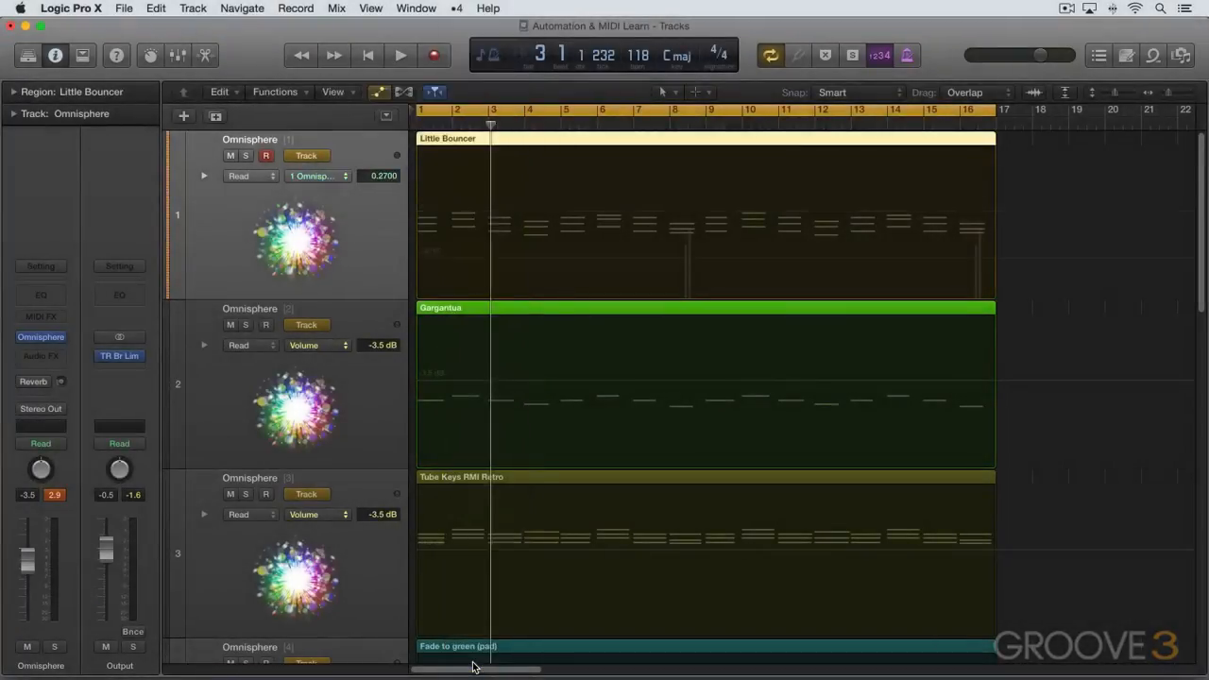
- Set track 1's automation mode to Touch
click(247, 175)
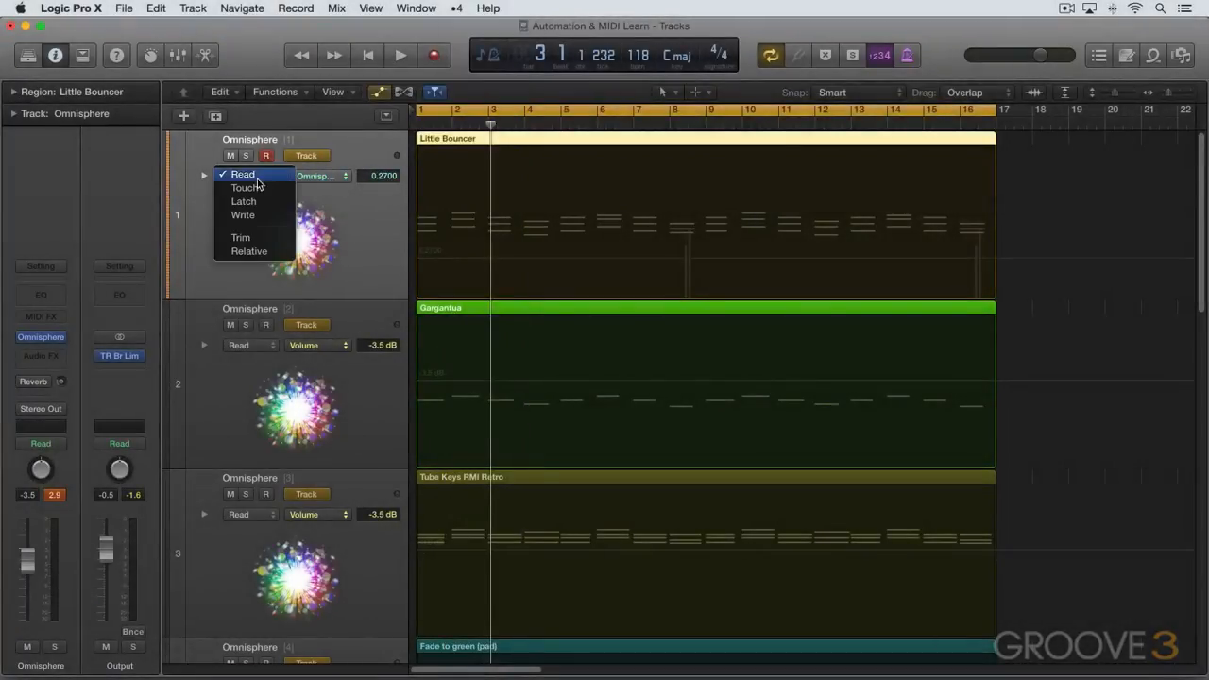
click(244, 187)
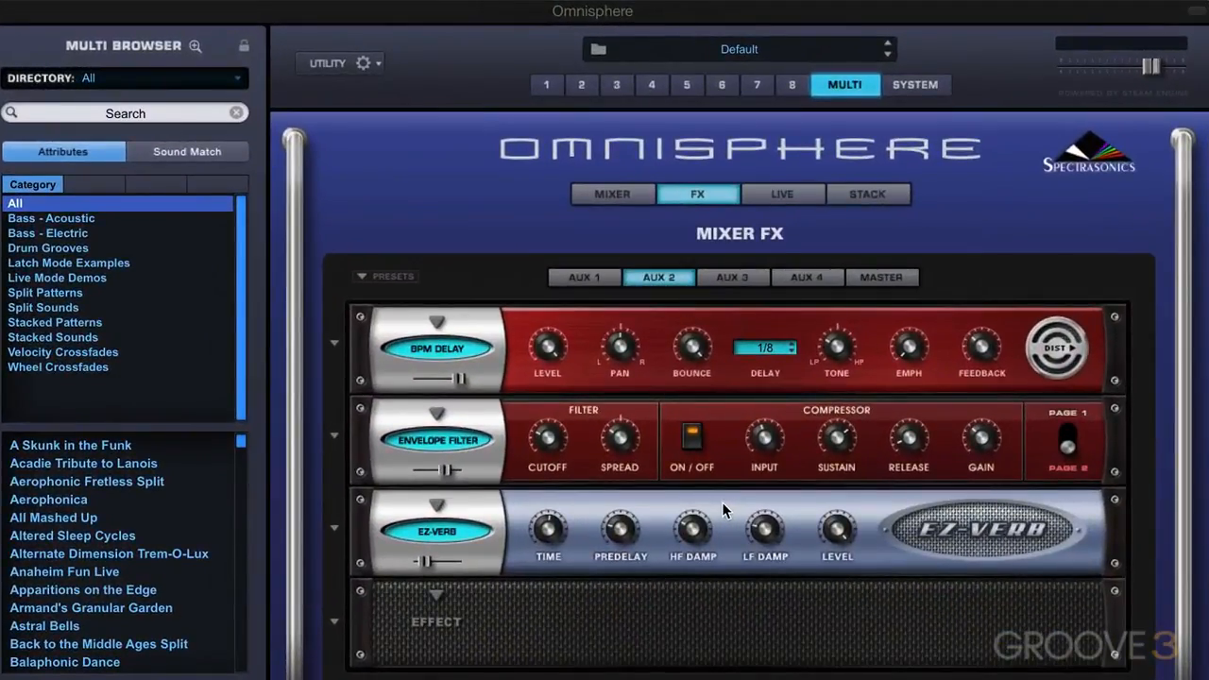
mouse_move(549, 446)
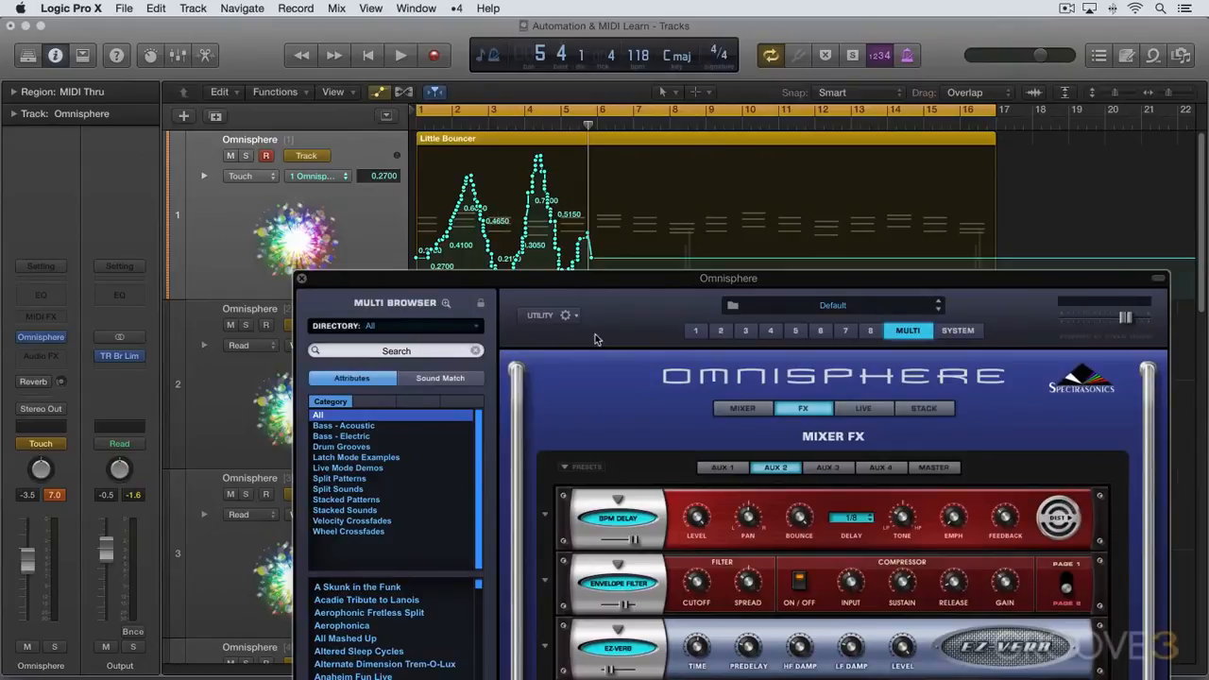
- Play back the recorded Omnisphere send automation, then stop playback
click(399, 54)
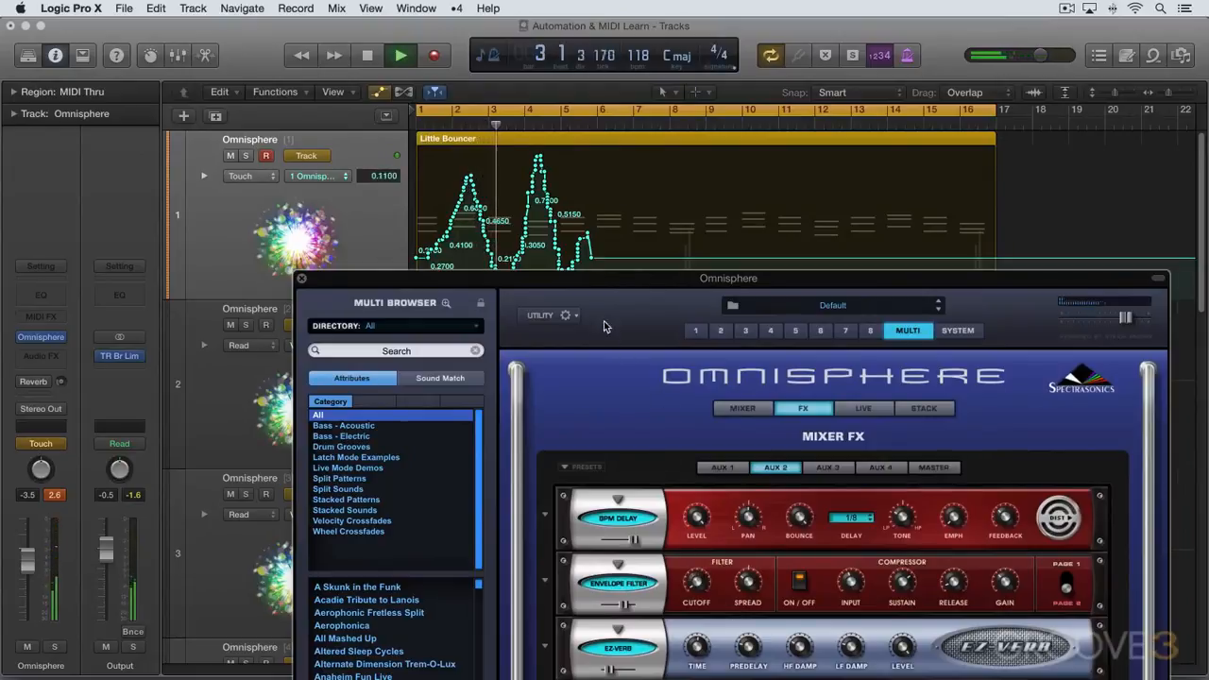
click(364, 55)
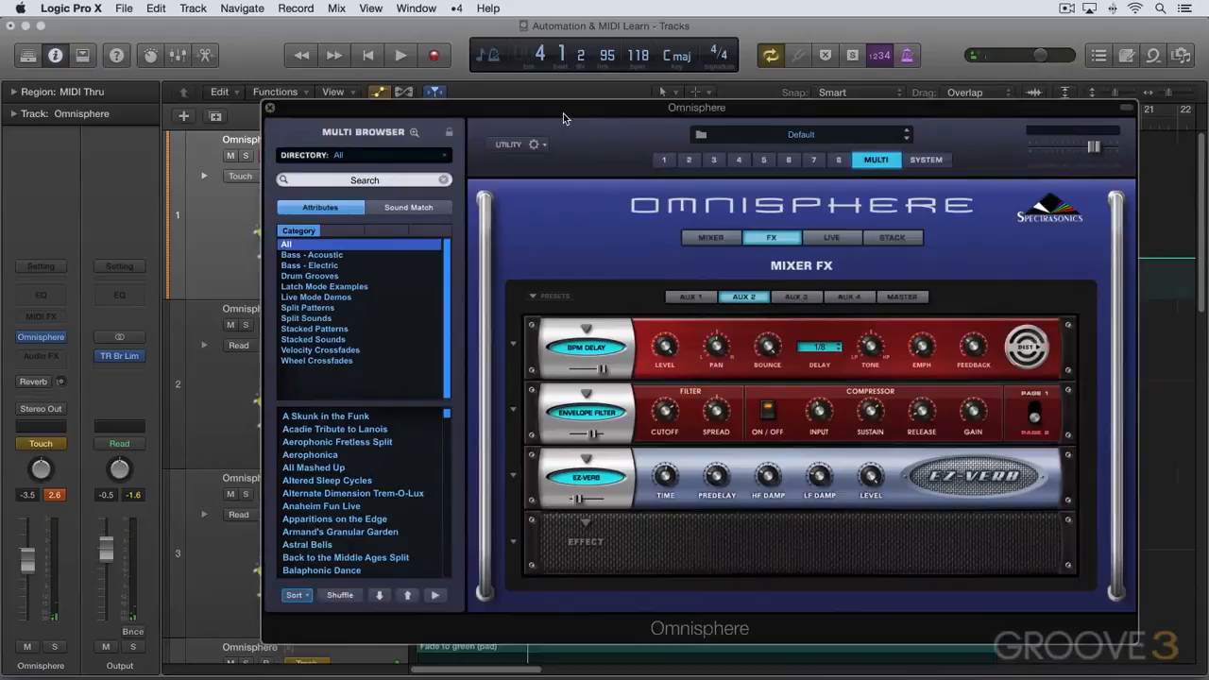
mouse_move(693, 378)
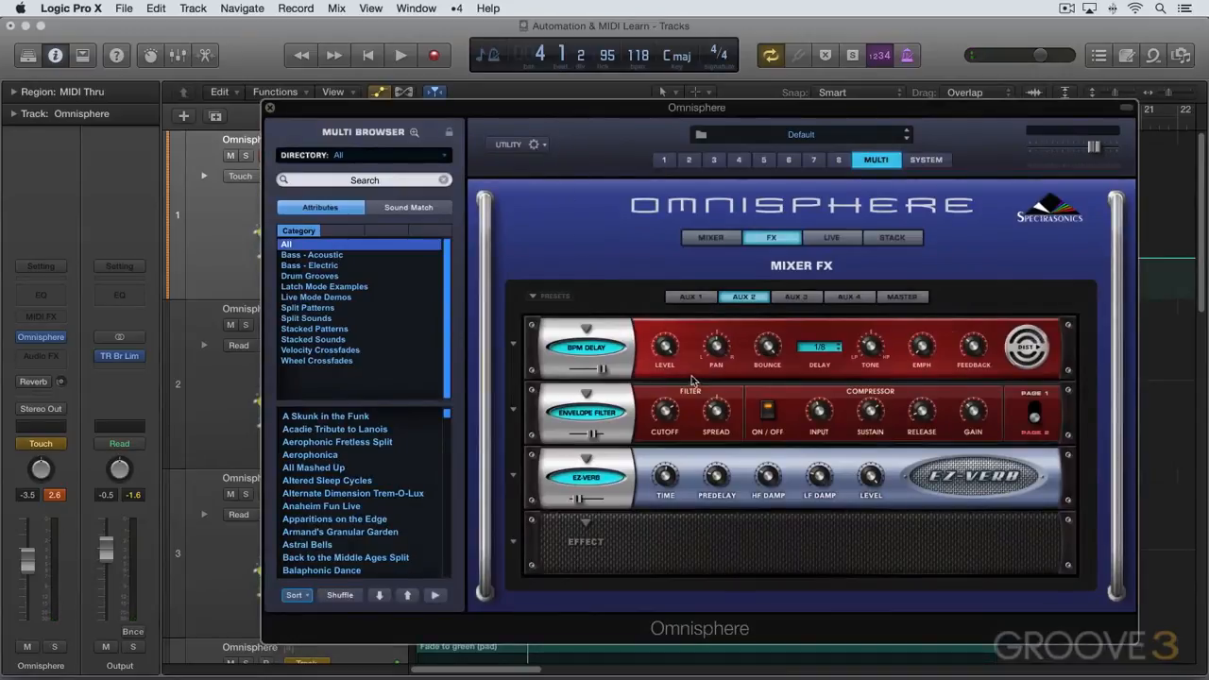
mouse_move(707, 368)
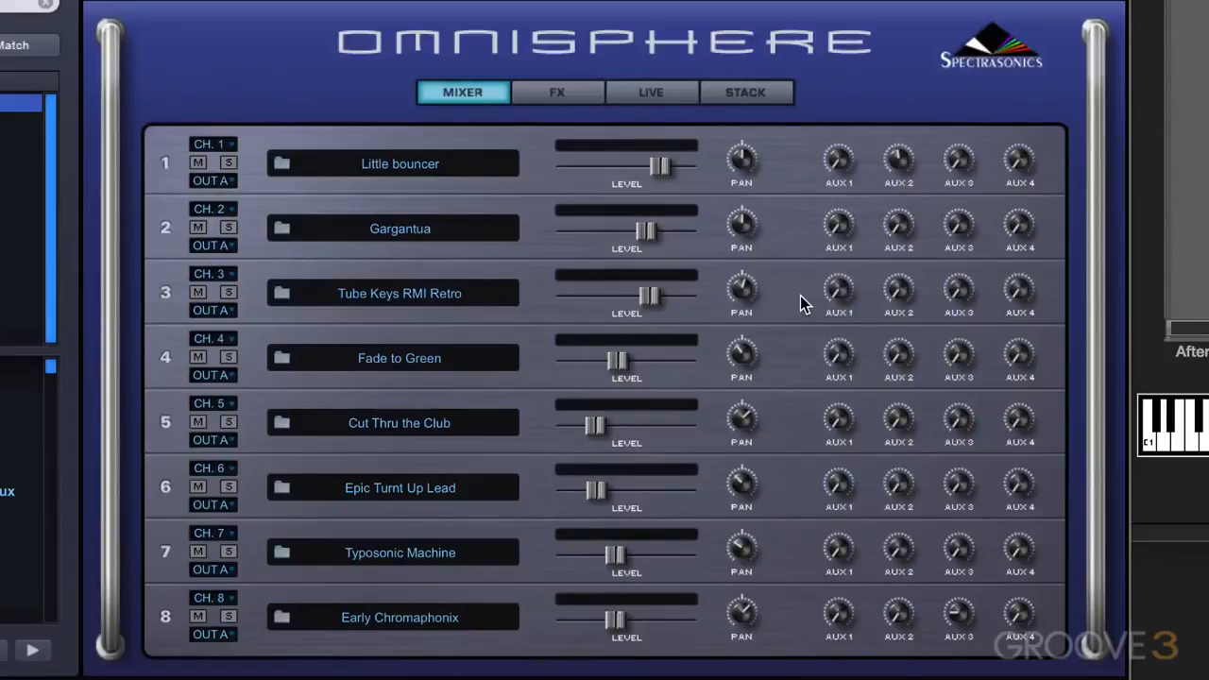
- Solo part 2, Gargantua, in Omnisphere's multi mixer, muting the other seven parts
click(228, 226)
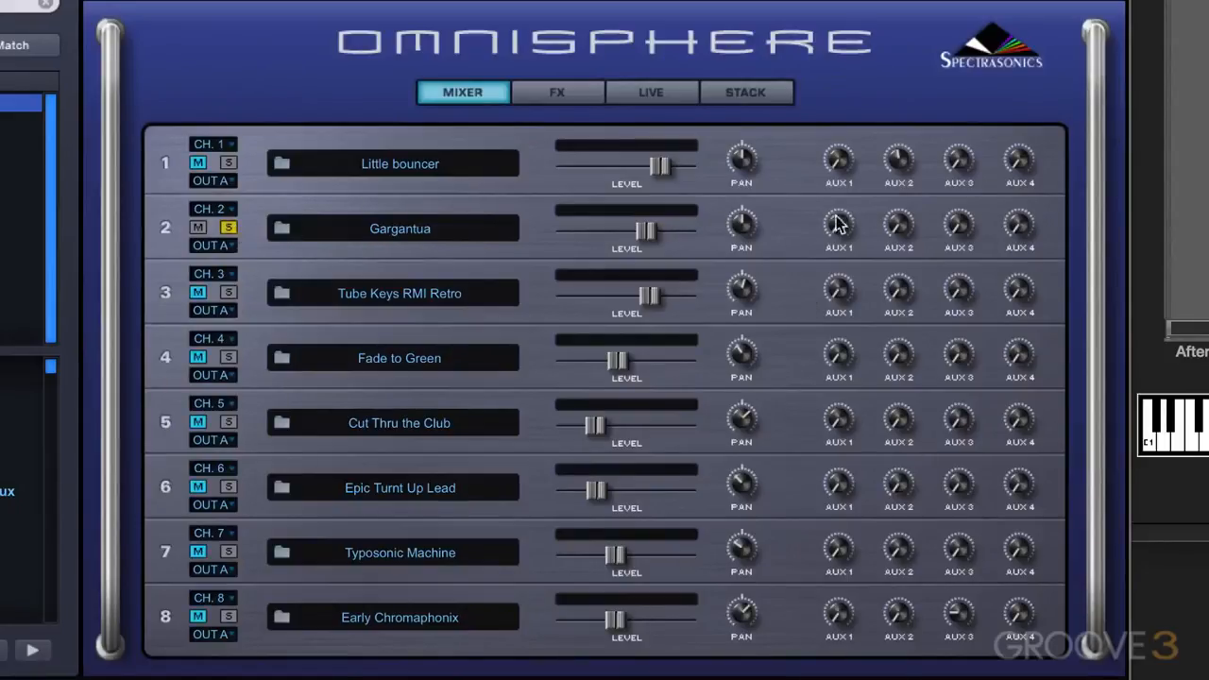
mouse_move(899, 233)
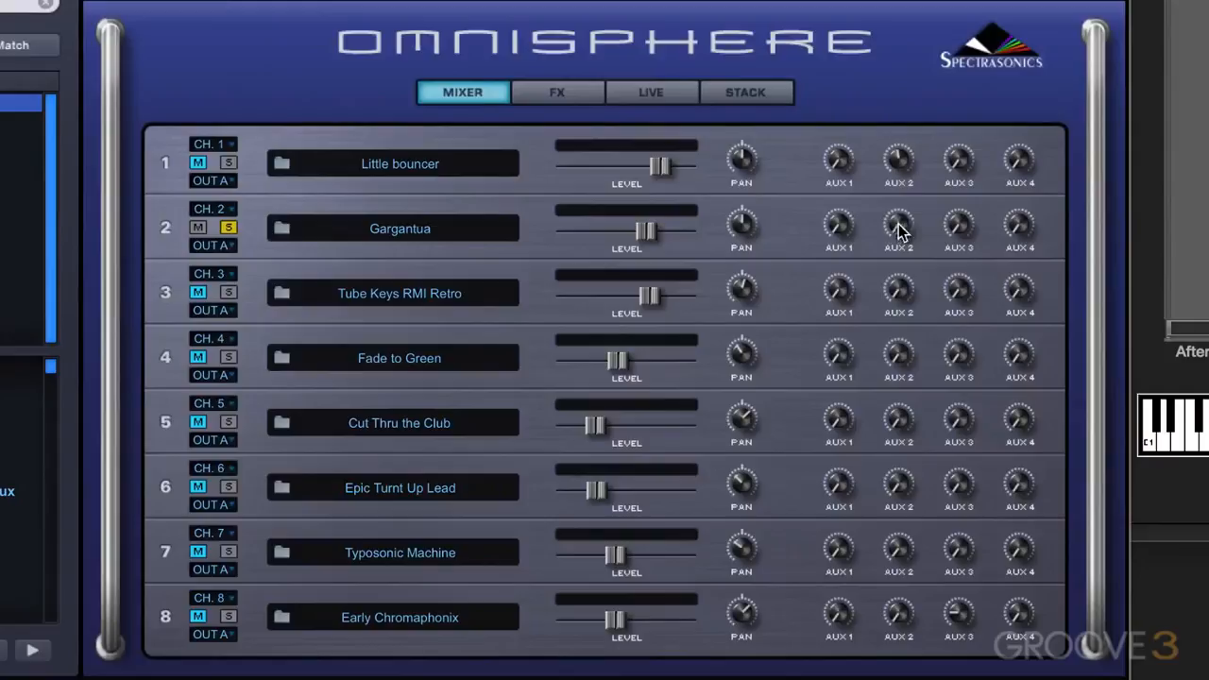
mouse_move(633, 47)
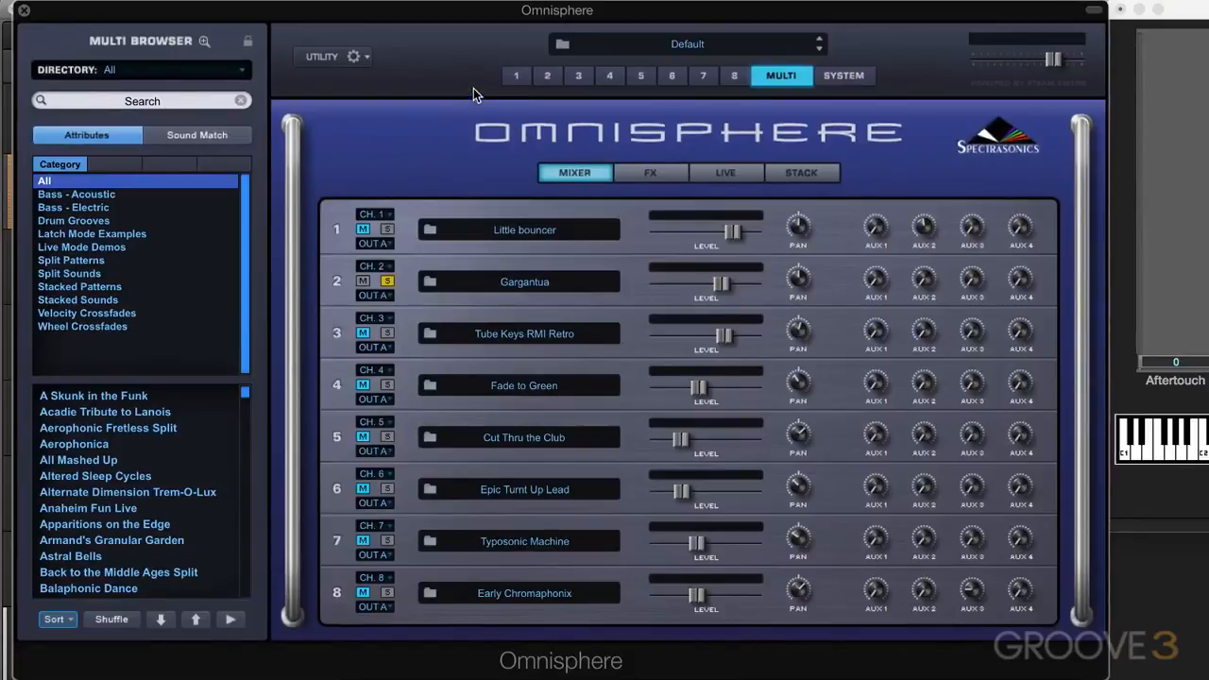
mouse_move(498, 98)
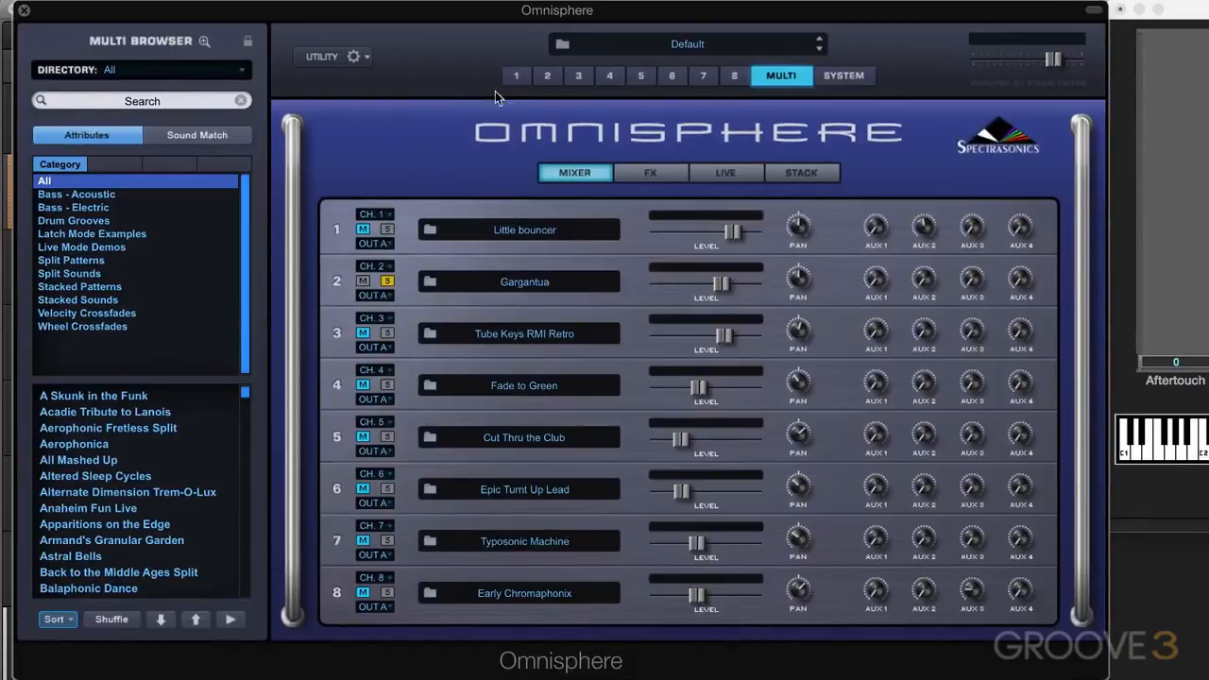
mouse_move(802, 135)
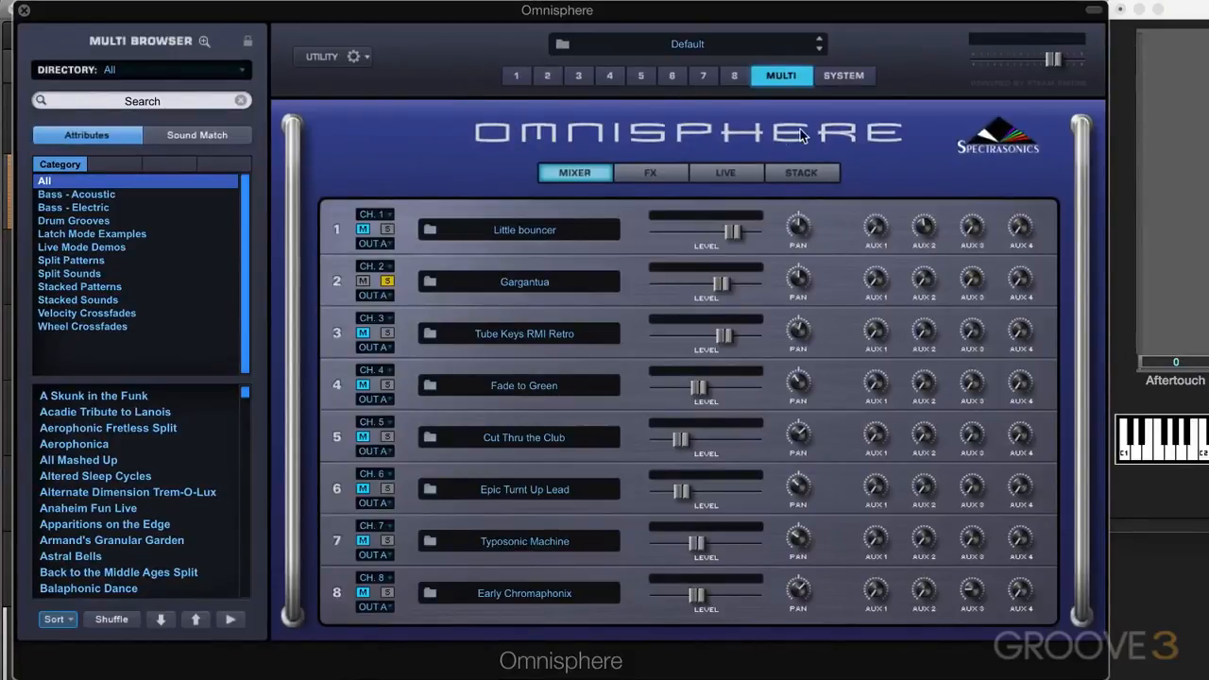
mouse_move(924, 285)
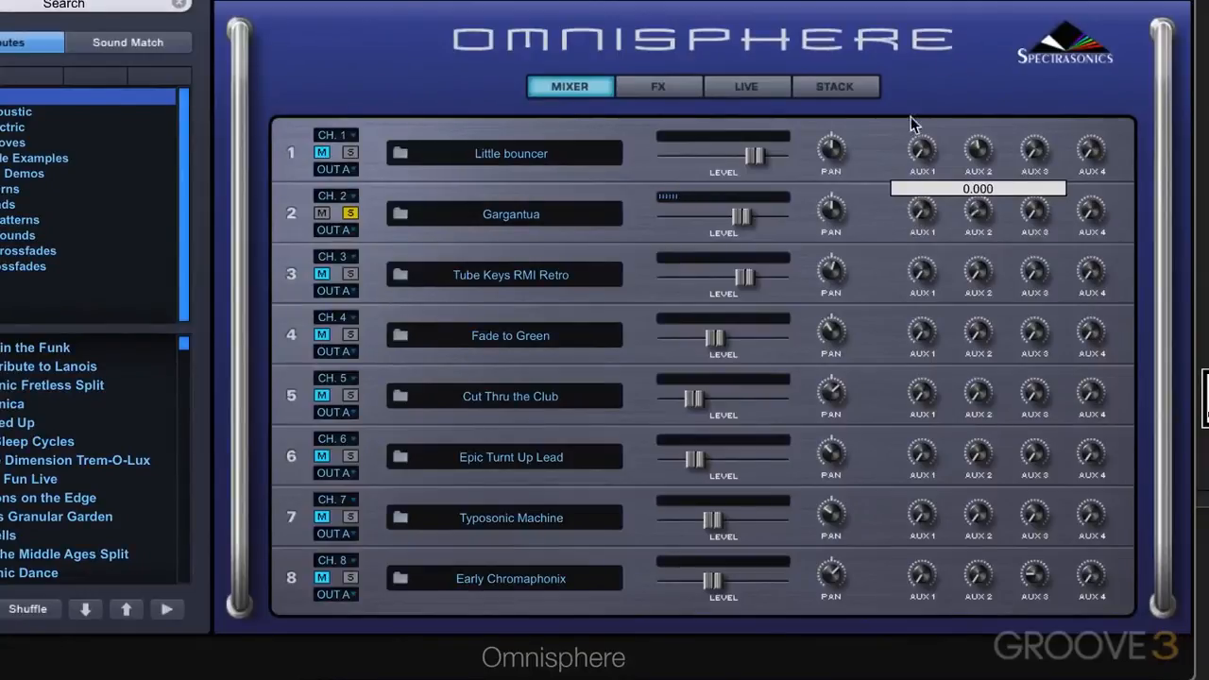
mouse_move(956, 101)
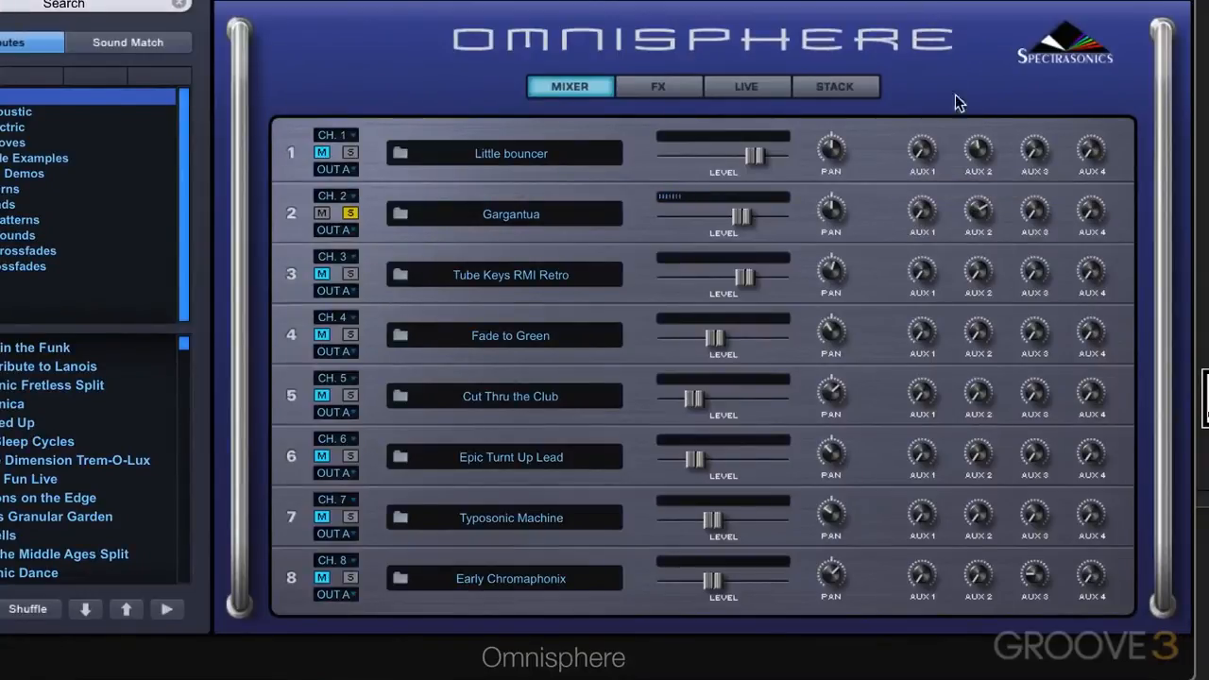
mouse_move(974, 277)
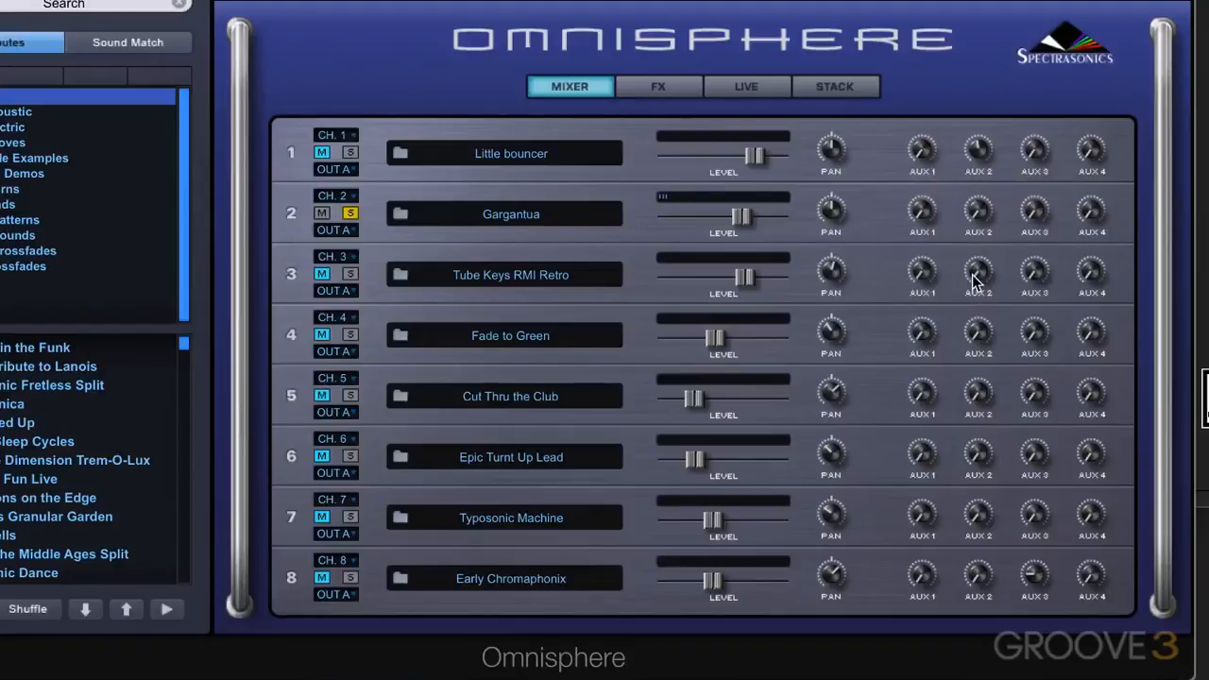
right_click(976, 274)
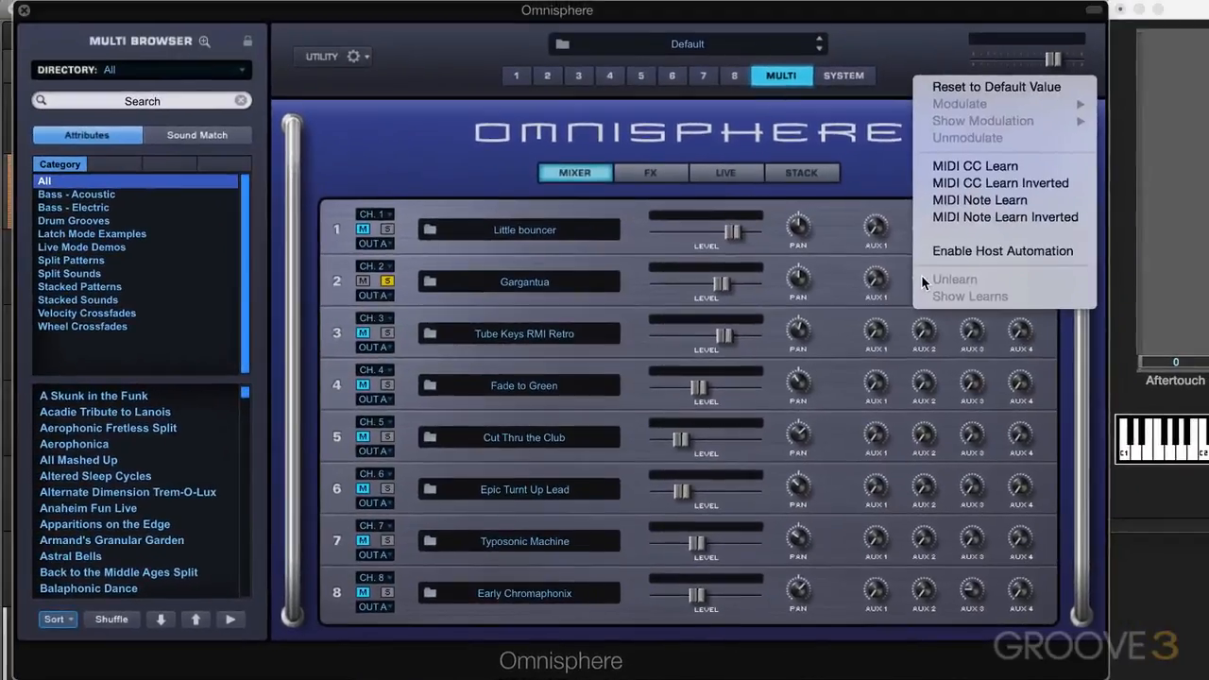
mouse_move(972, 166)
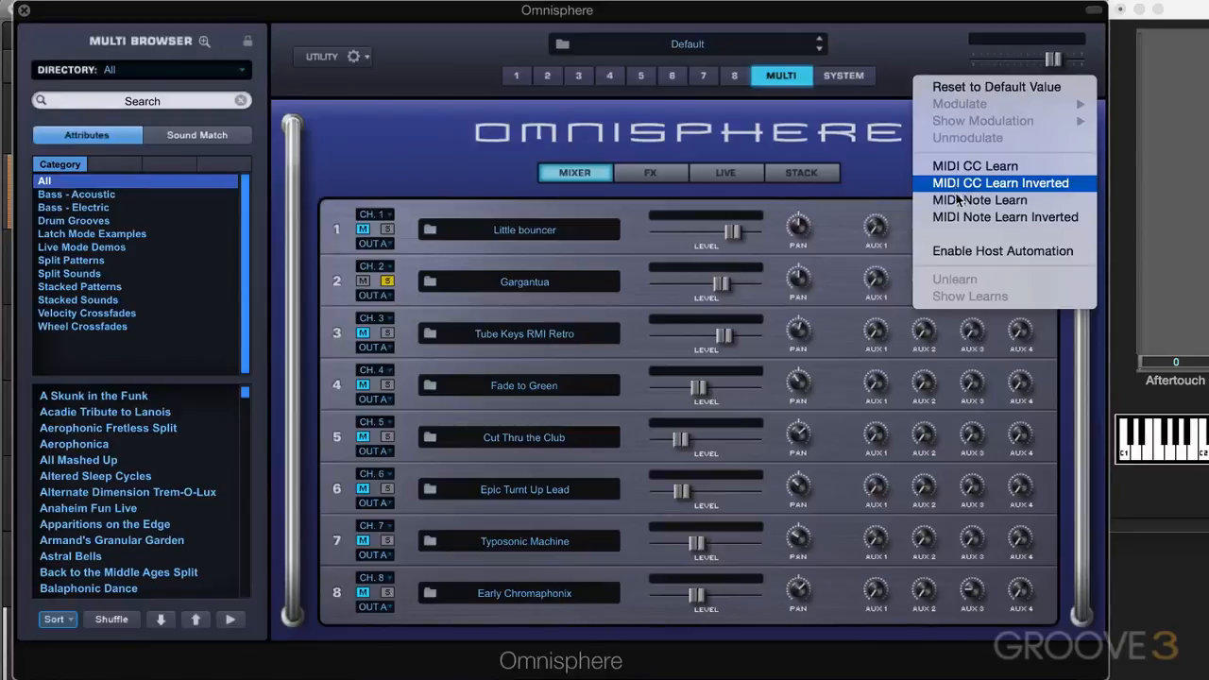
mouse_move(979, 199)
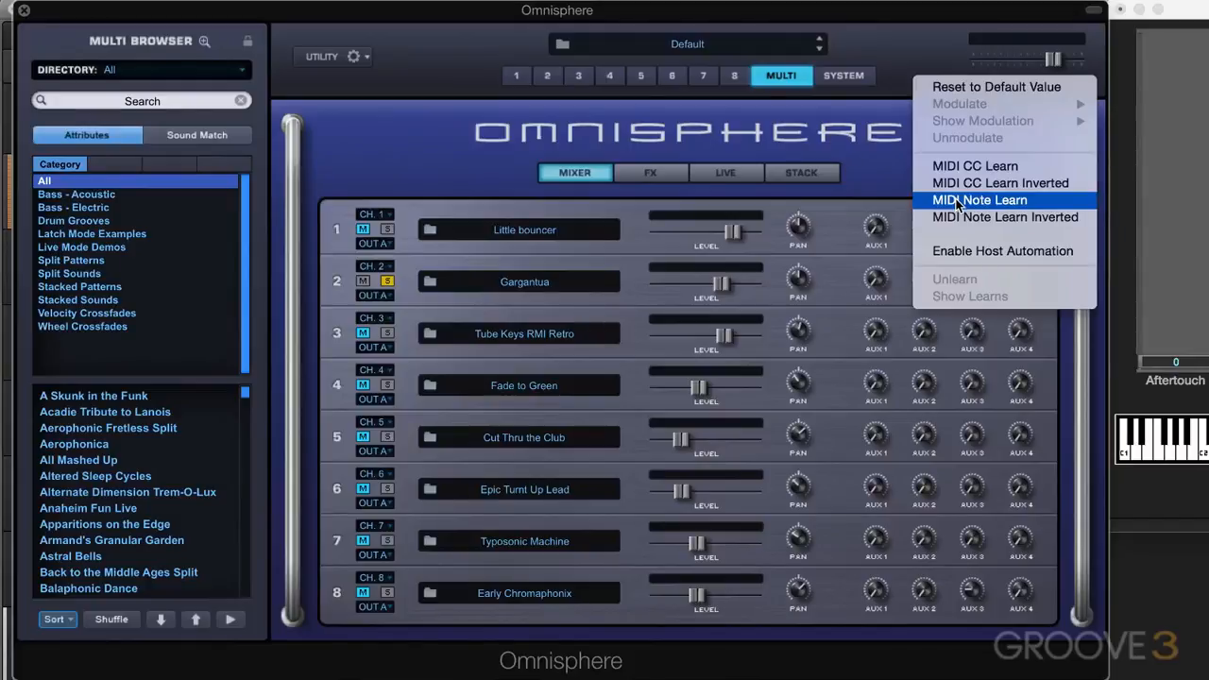
mouse_move(958, 194)
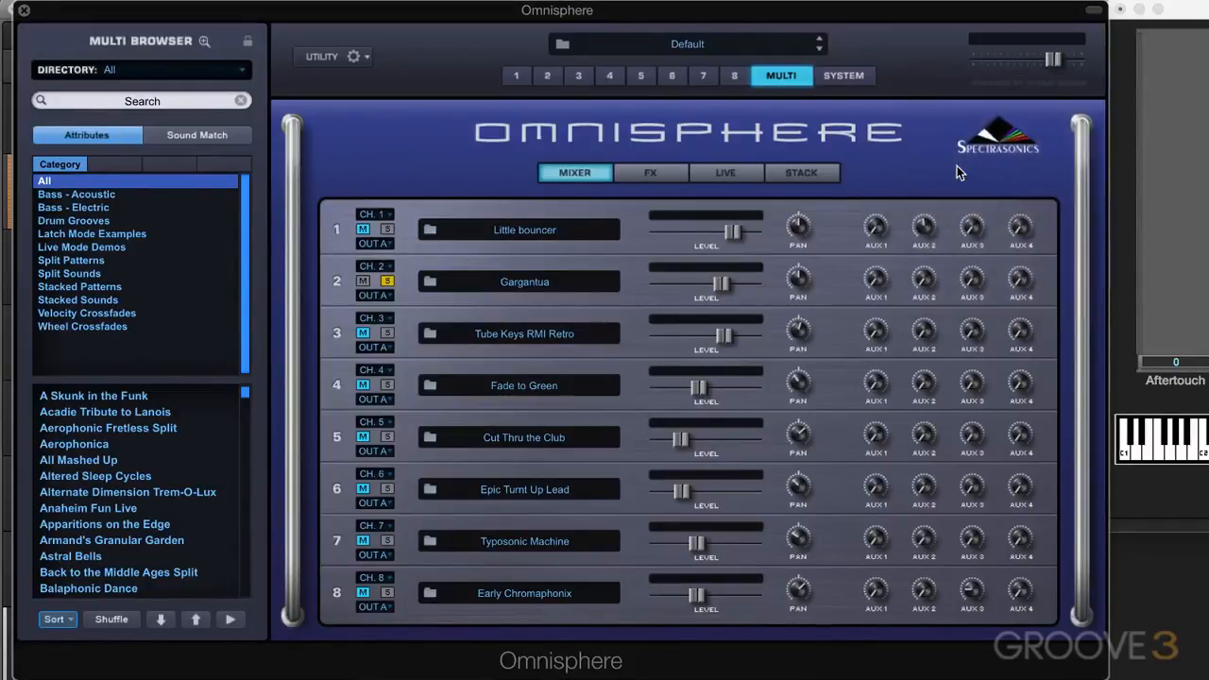
- MIDI-learn the Gargantua aux send to CC 25, then raise it to 0.701
click(922, 280)
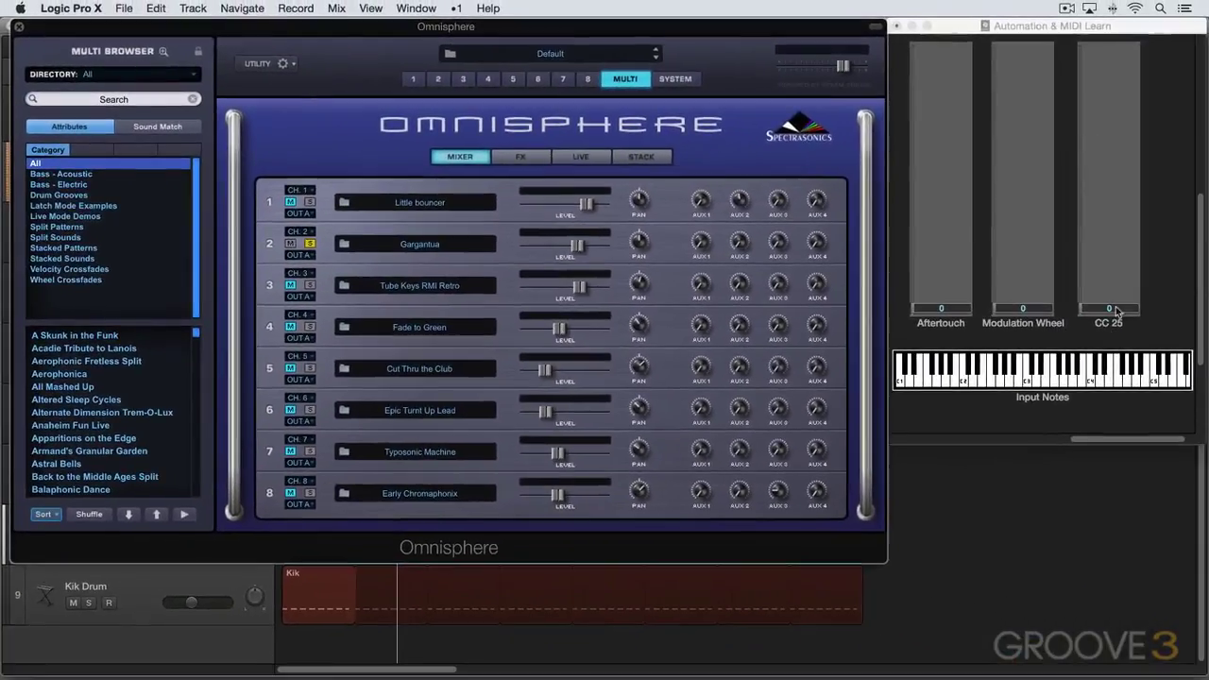
drag(1107, 309, 1108, 215)
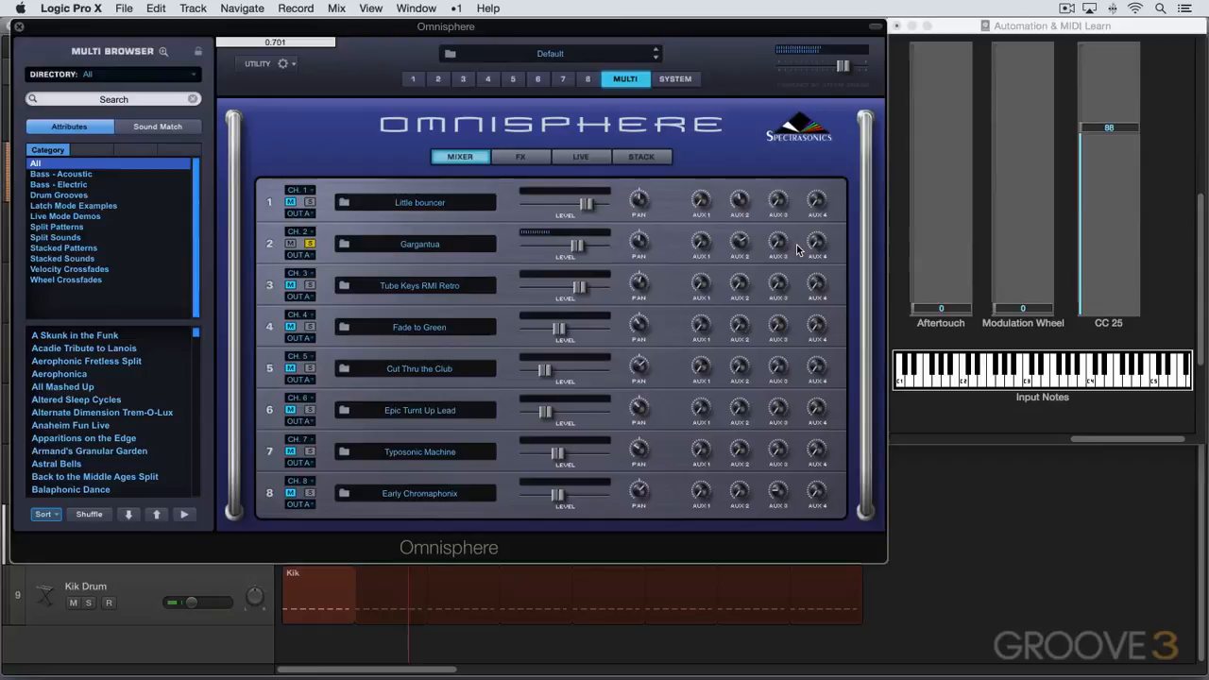
drag(1108, 127, 1109, 103)
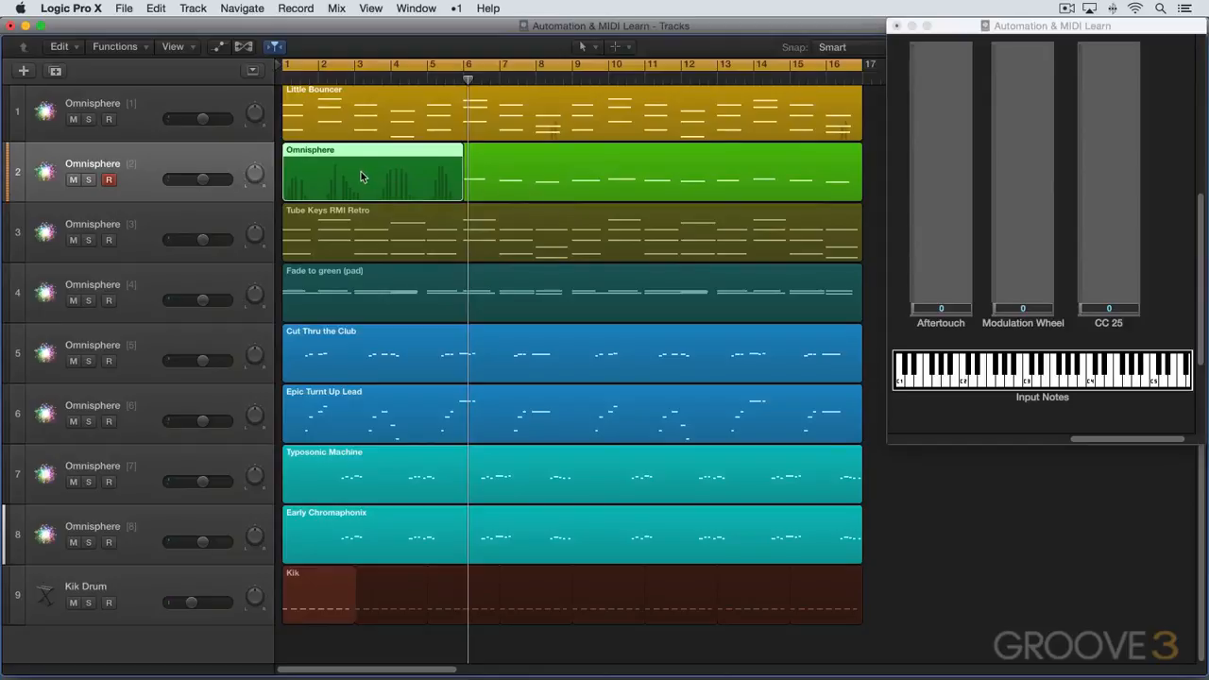
mouse_move(526, 165)
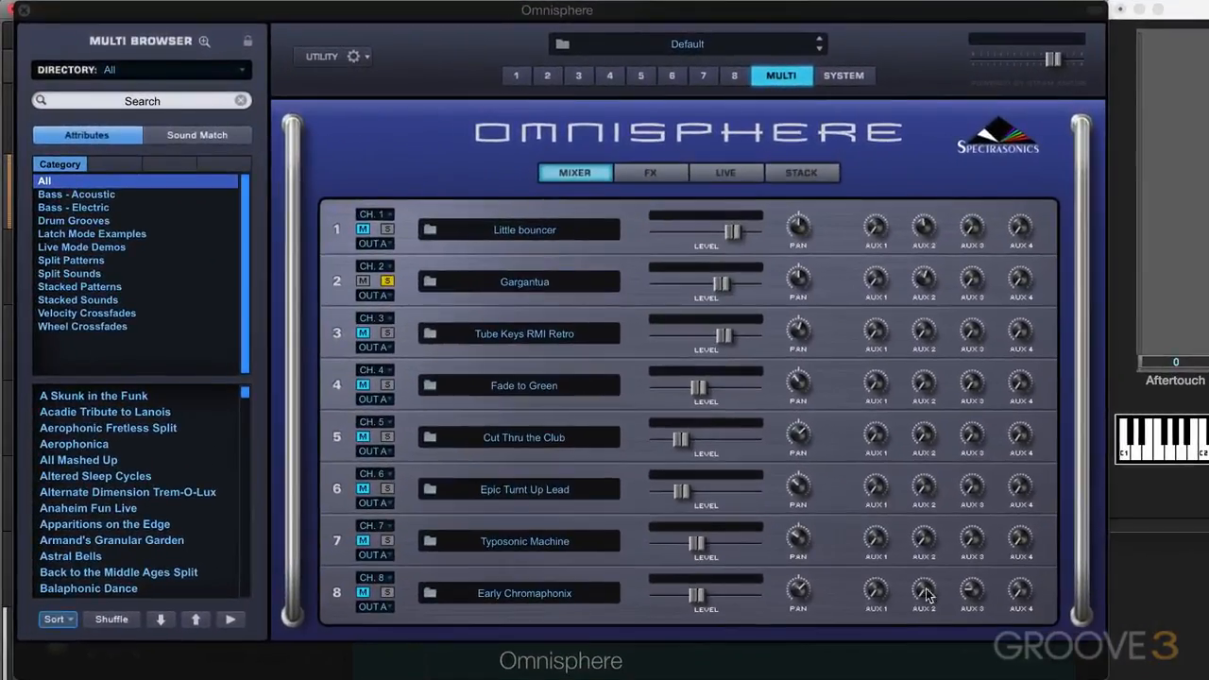
mouse_move(555, 310)
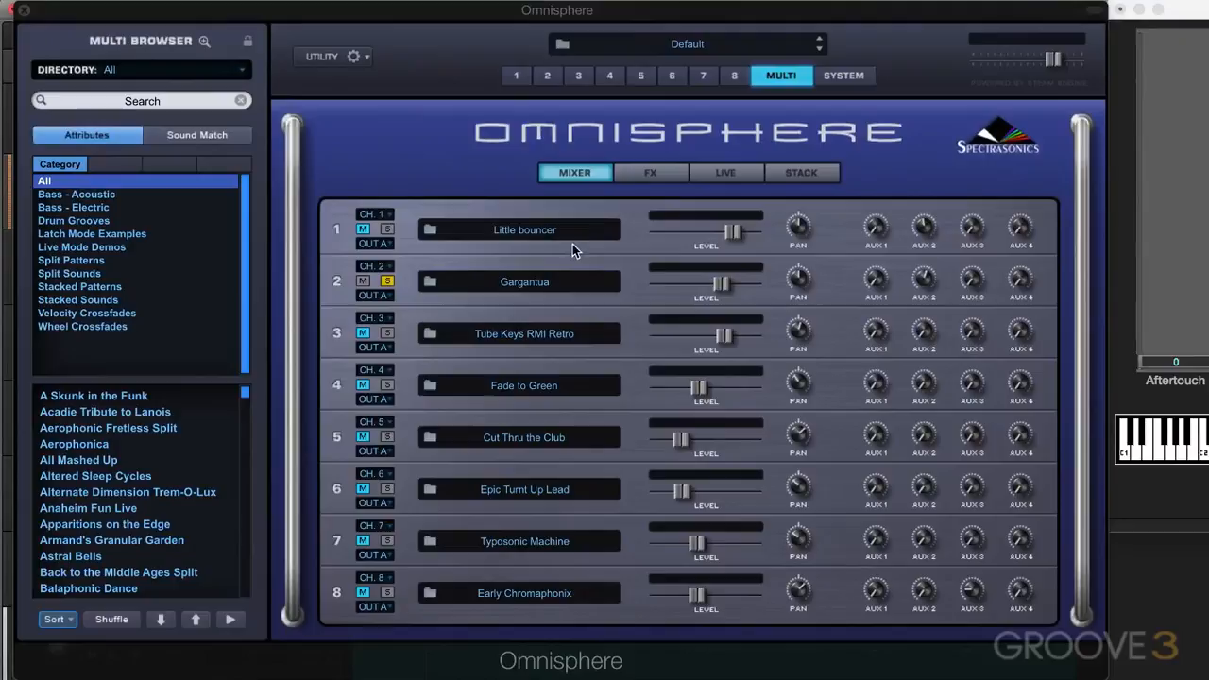
mouse_move(572, 248)
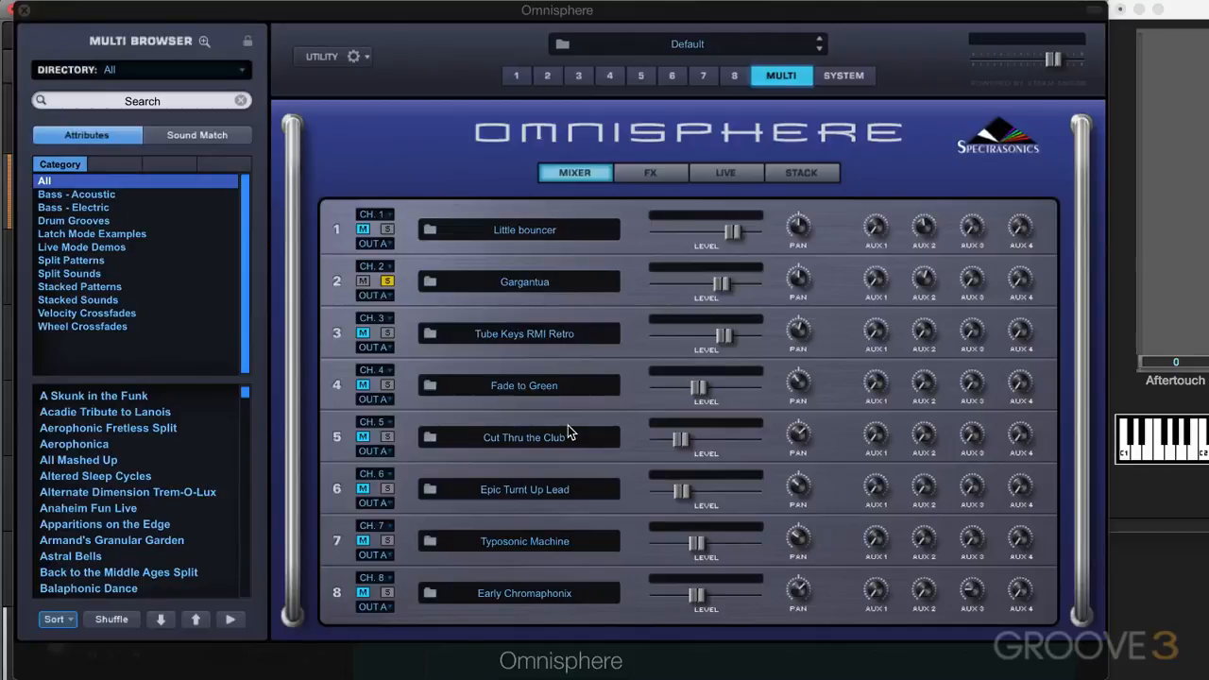
mouse_move(884, 388)
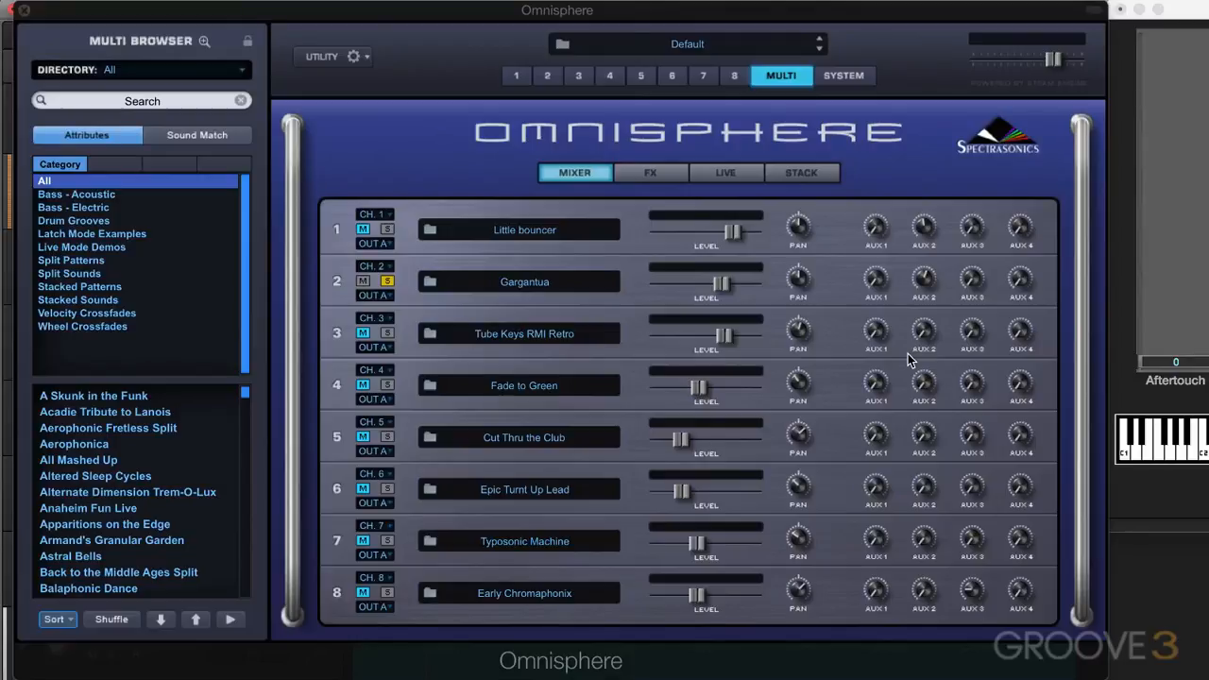
mouse_move(1045, 362)
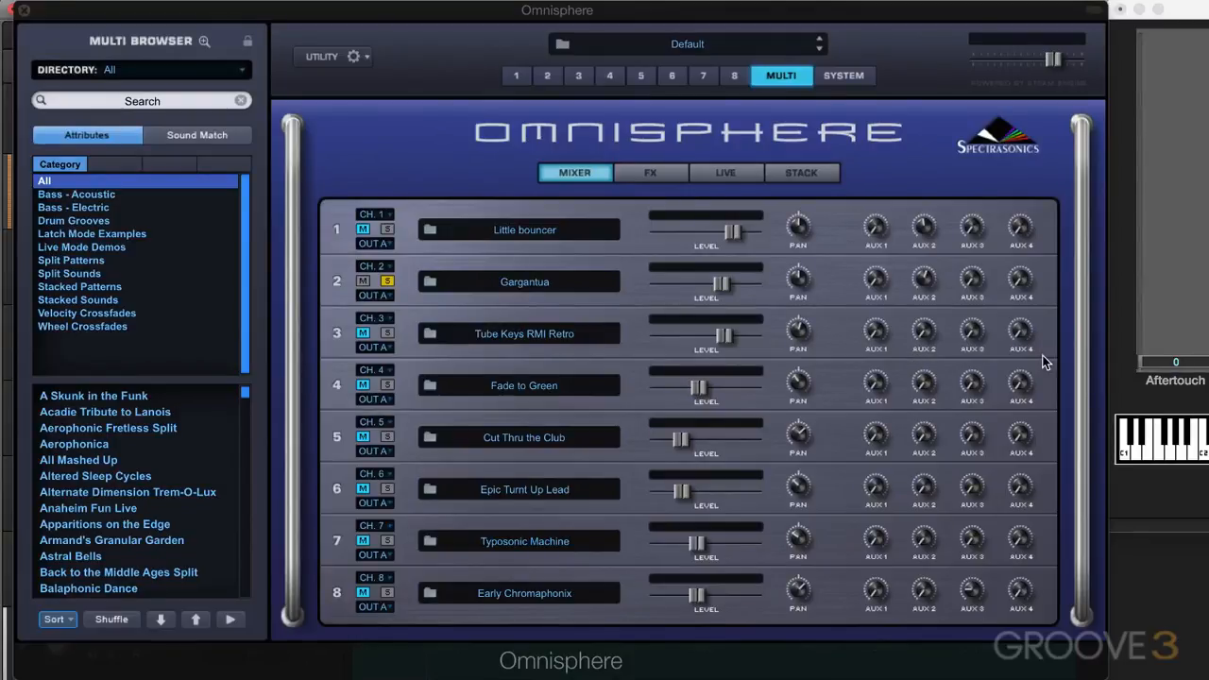
mouse_move(921, 419)
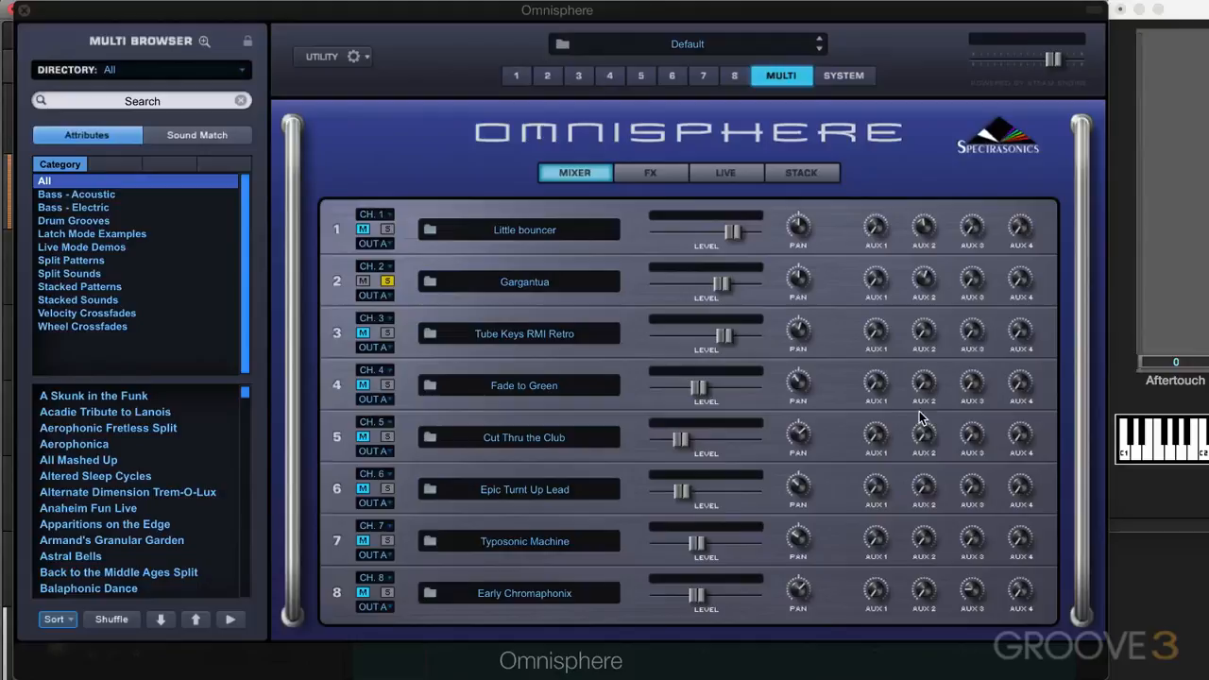
mouse_move(371, 86)
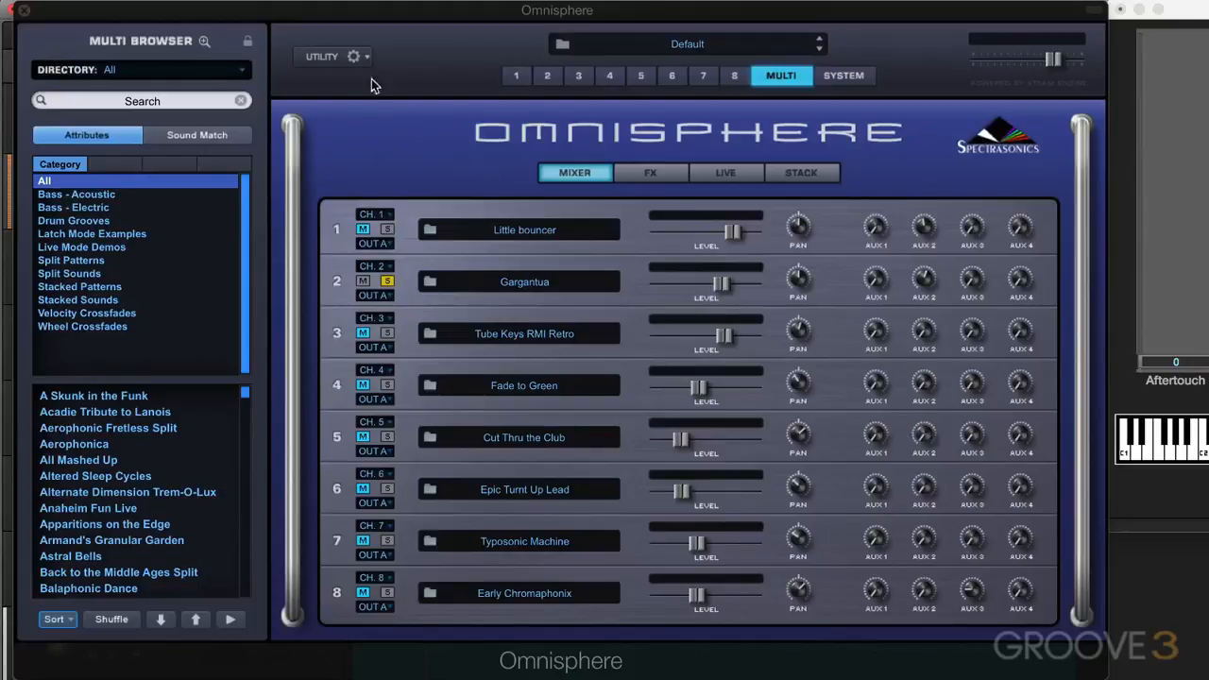
mouse_move(372, 64)
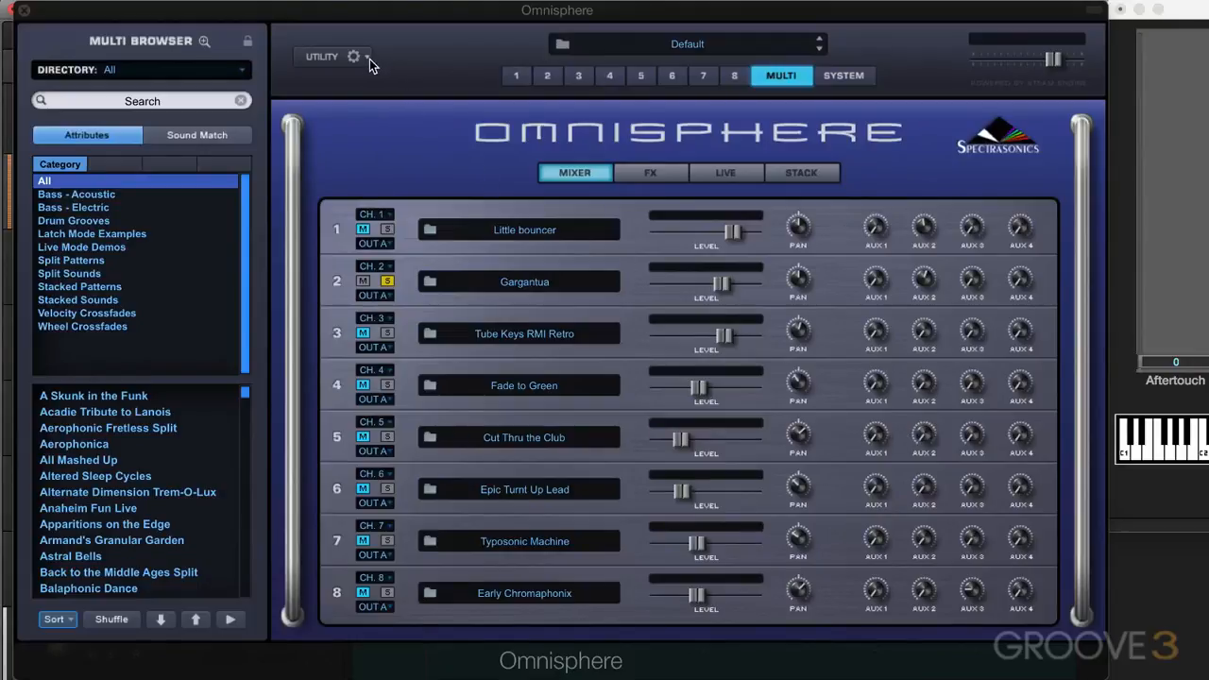
- Open Omnisphere's UTILITY menu, close it, then reopen it for the MIDI Learn options
click(347, 57)
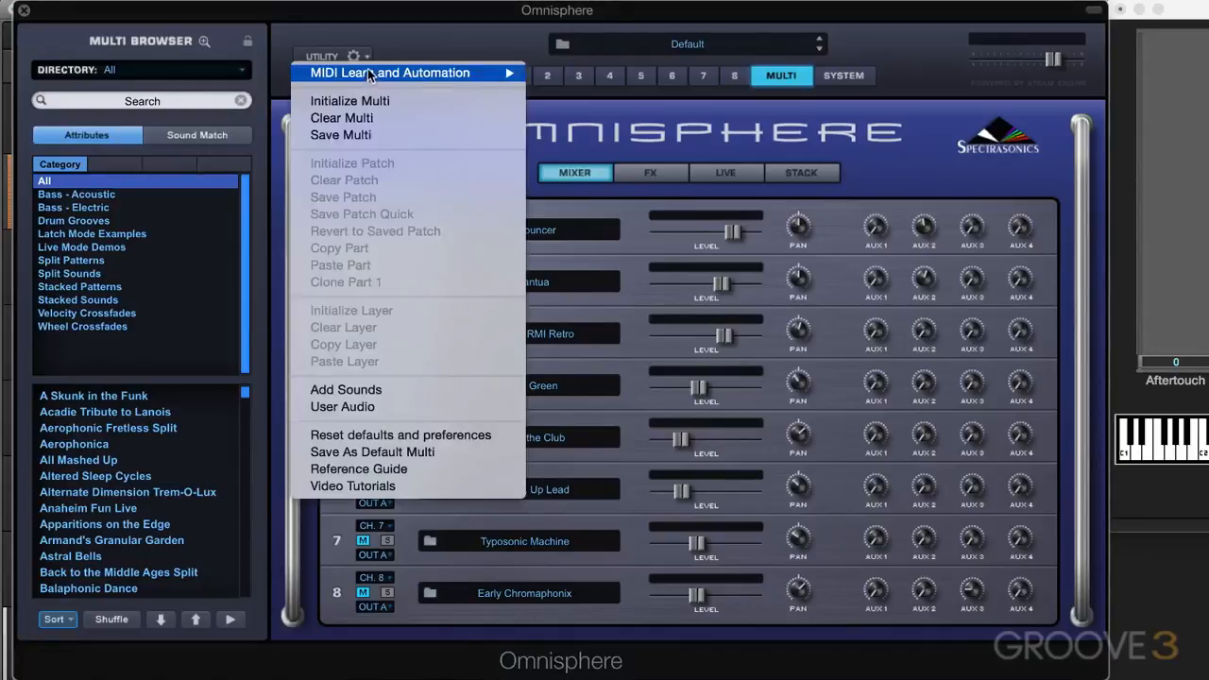
mouse_move(389, 72)
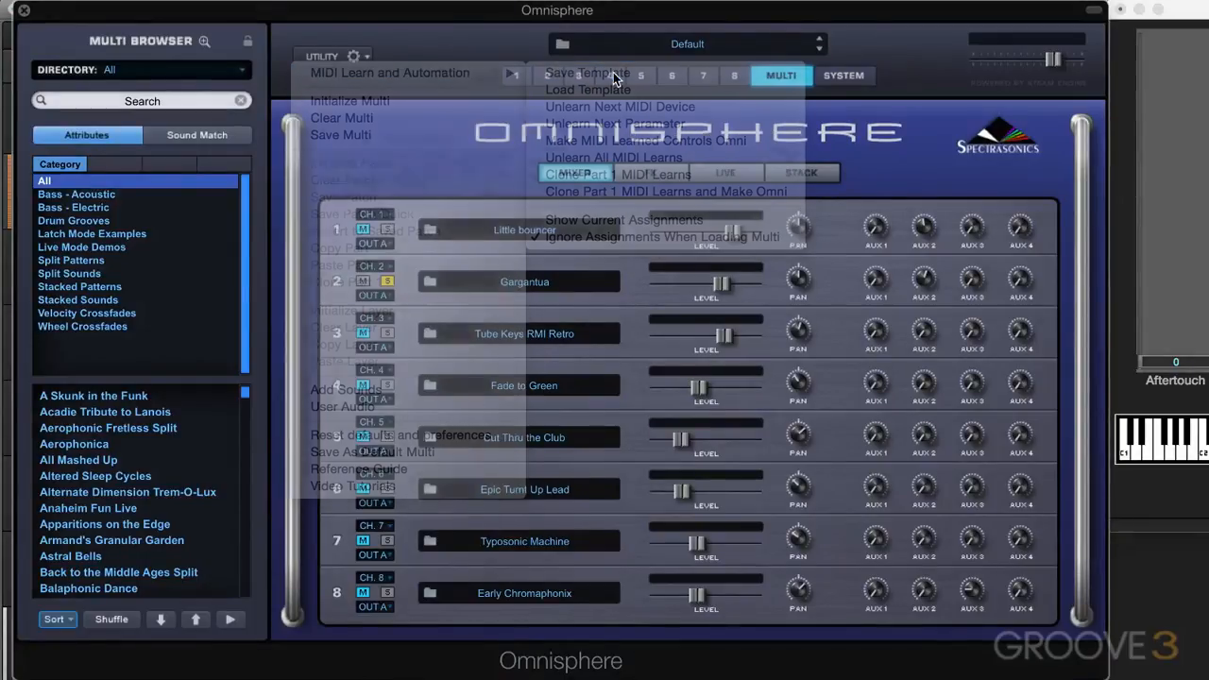
click(582, 74)
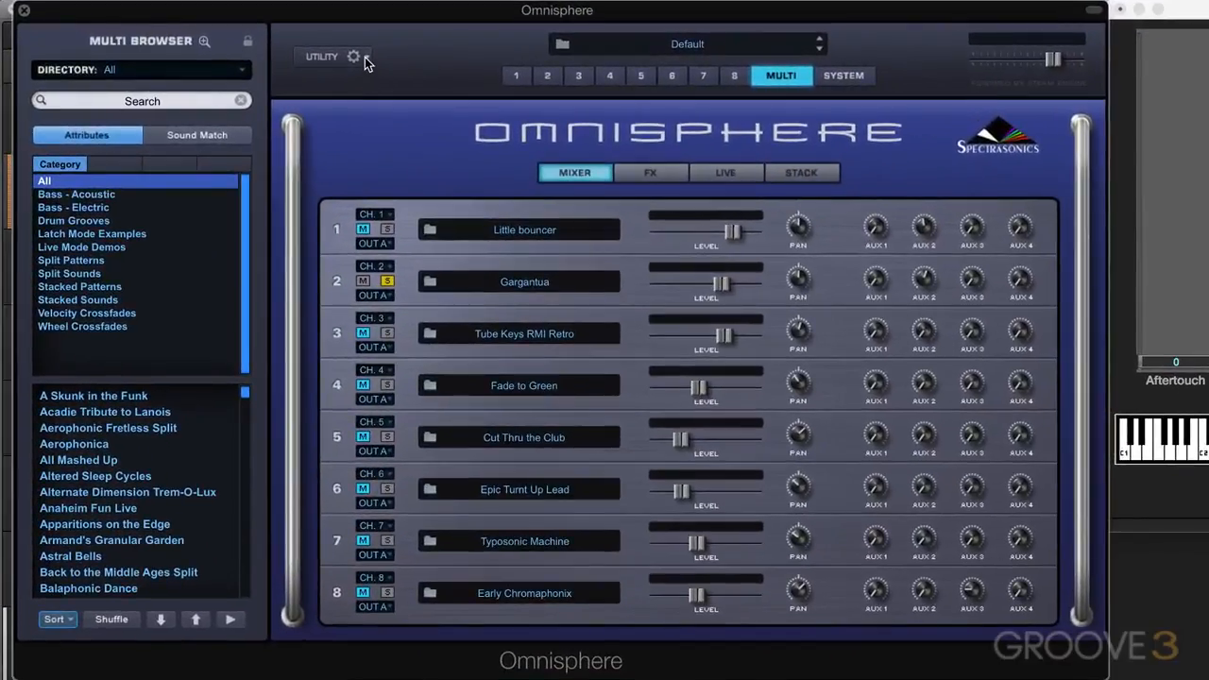
click(328, 56)
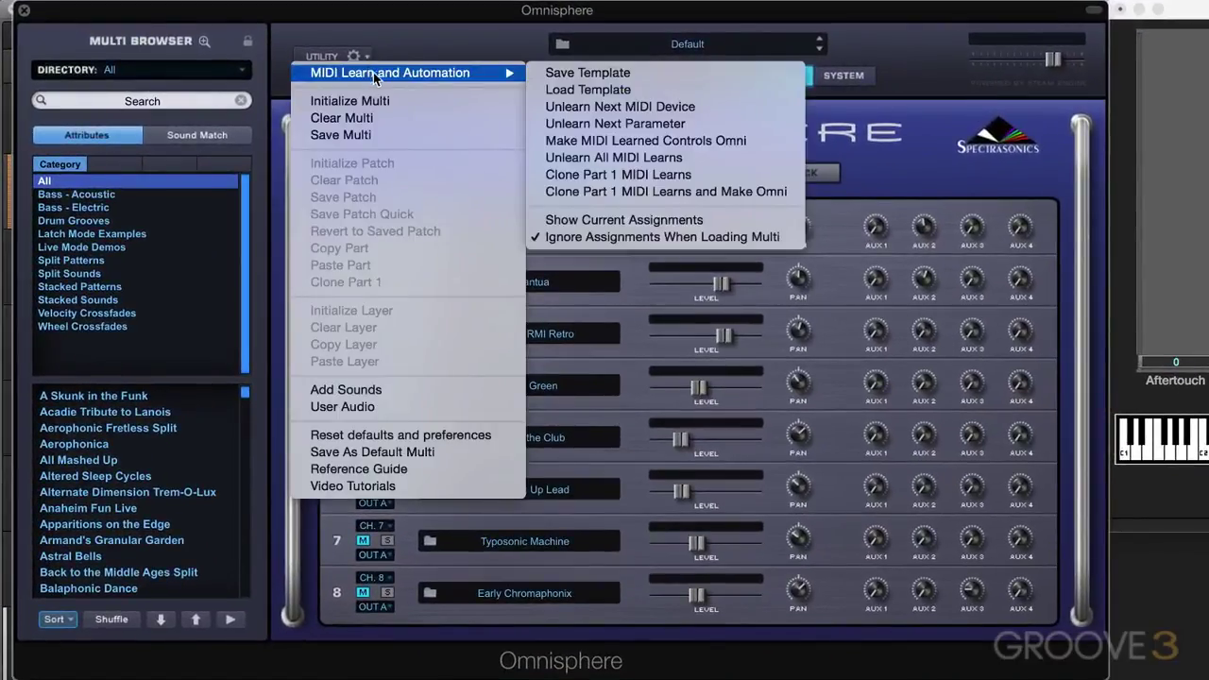
mouse_move(589, 89)
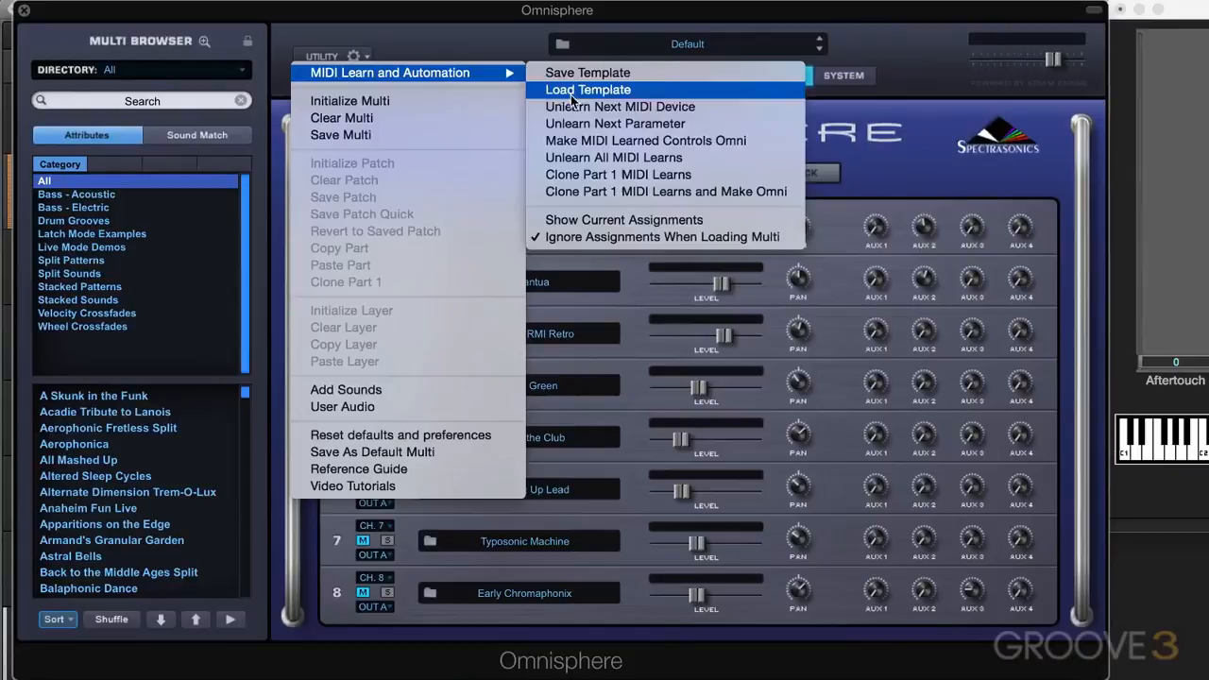
mouse_move(619, 107)
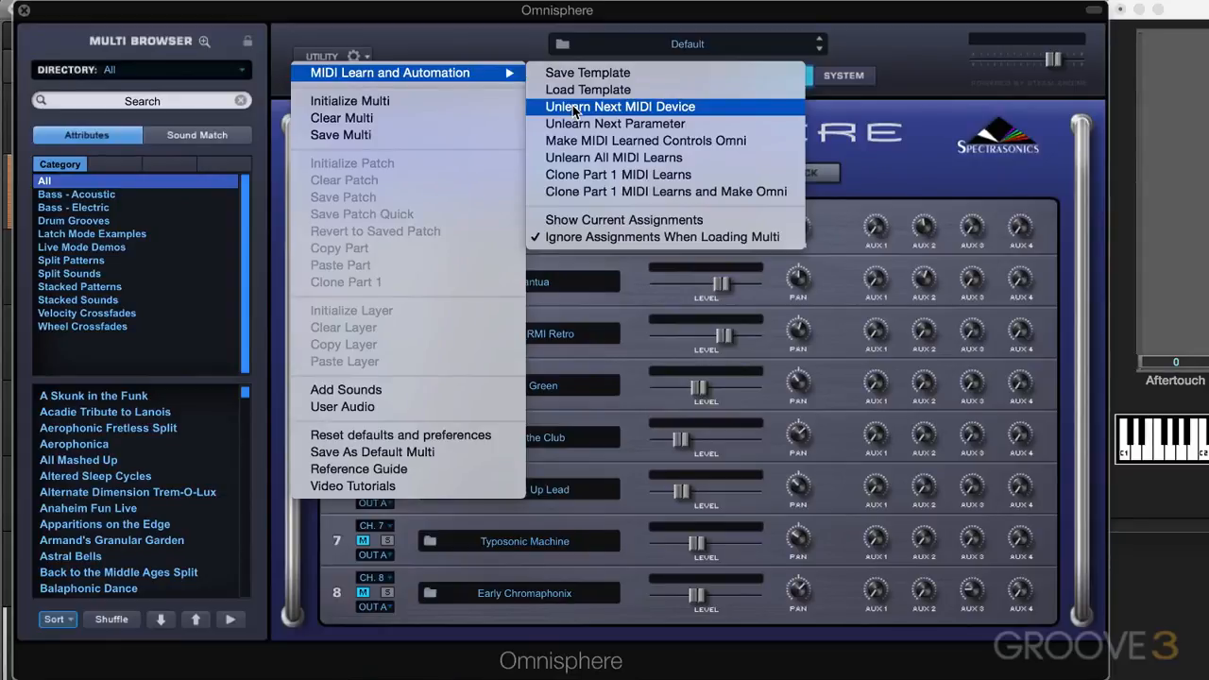
mouse_move(586, 123)
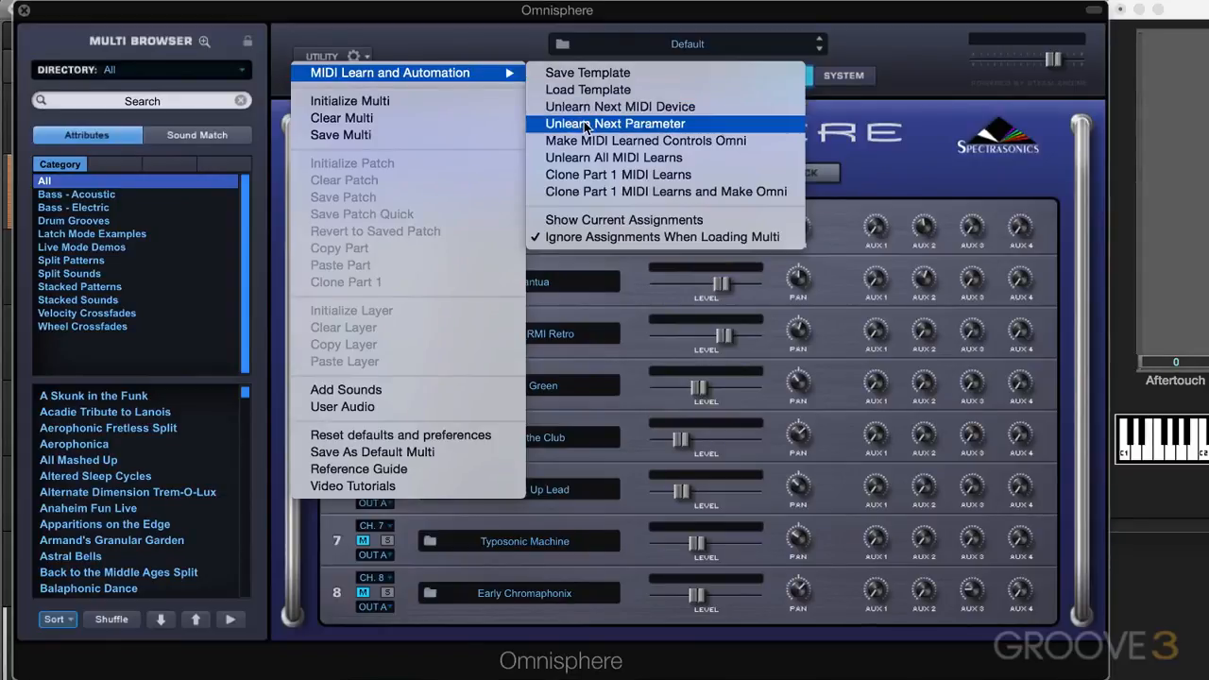
mouse_move(595, 126)
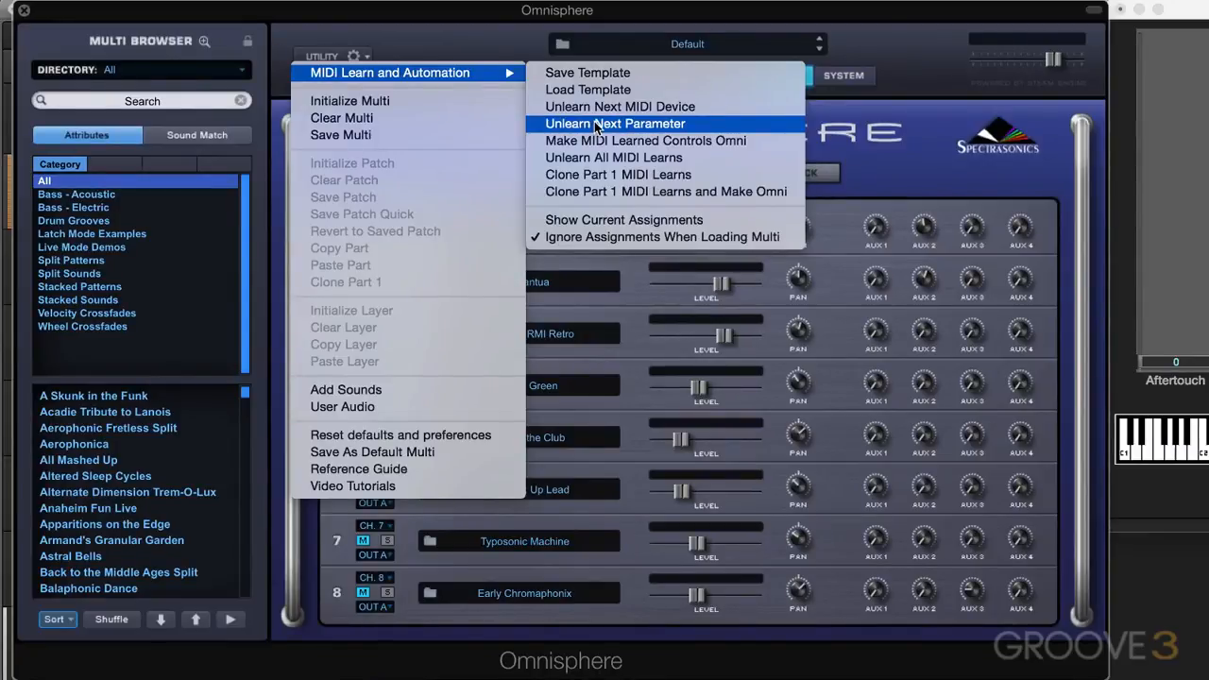
mouse_move(676, 147)
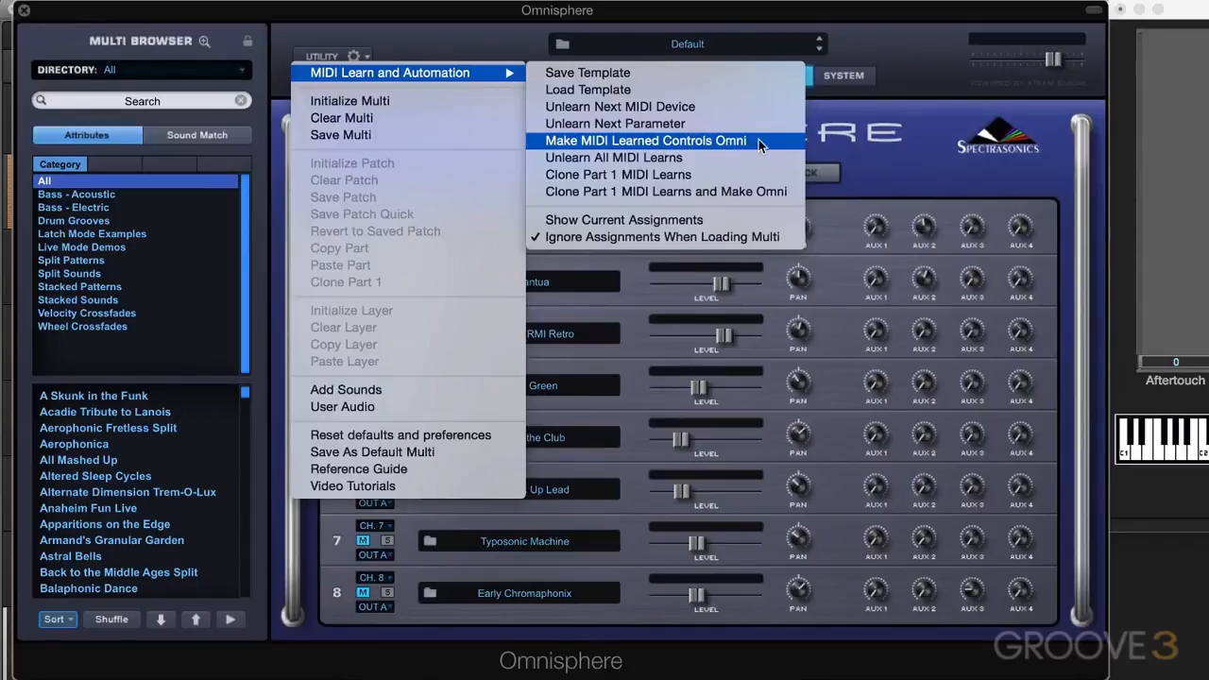
mouse_move(732, 147)
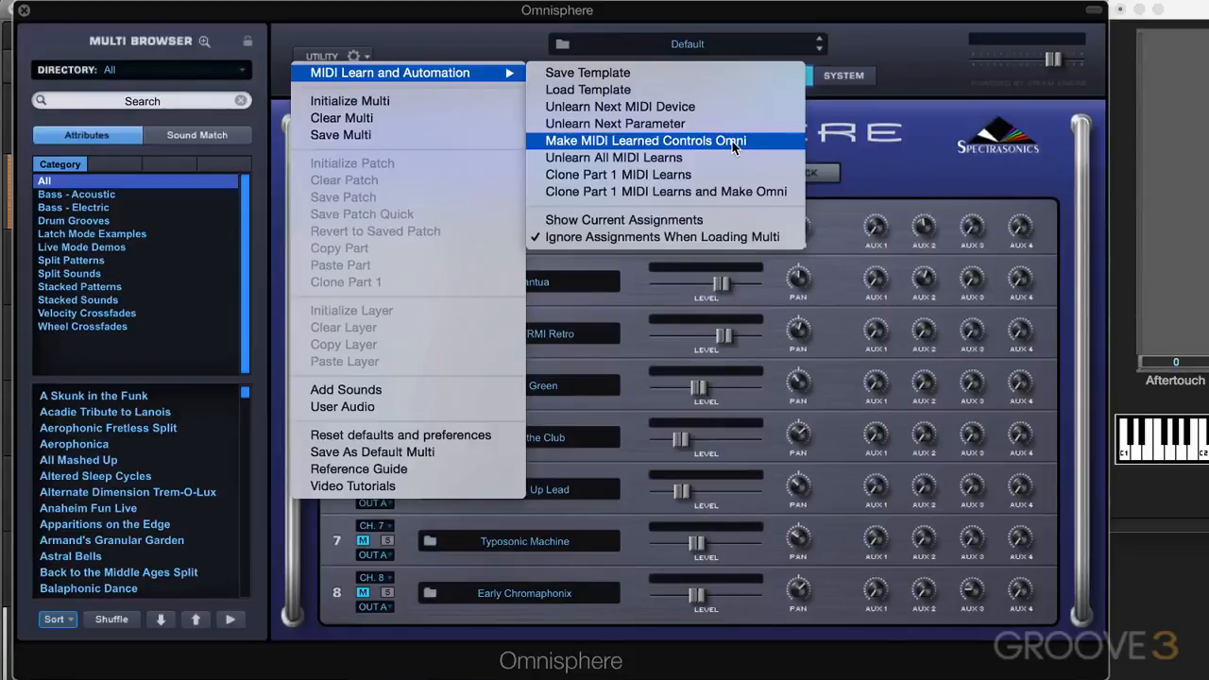
mouse_move(739, 148)
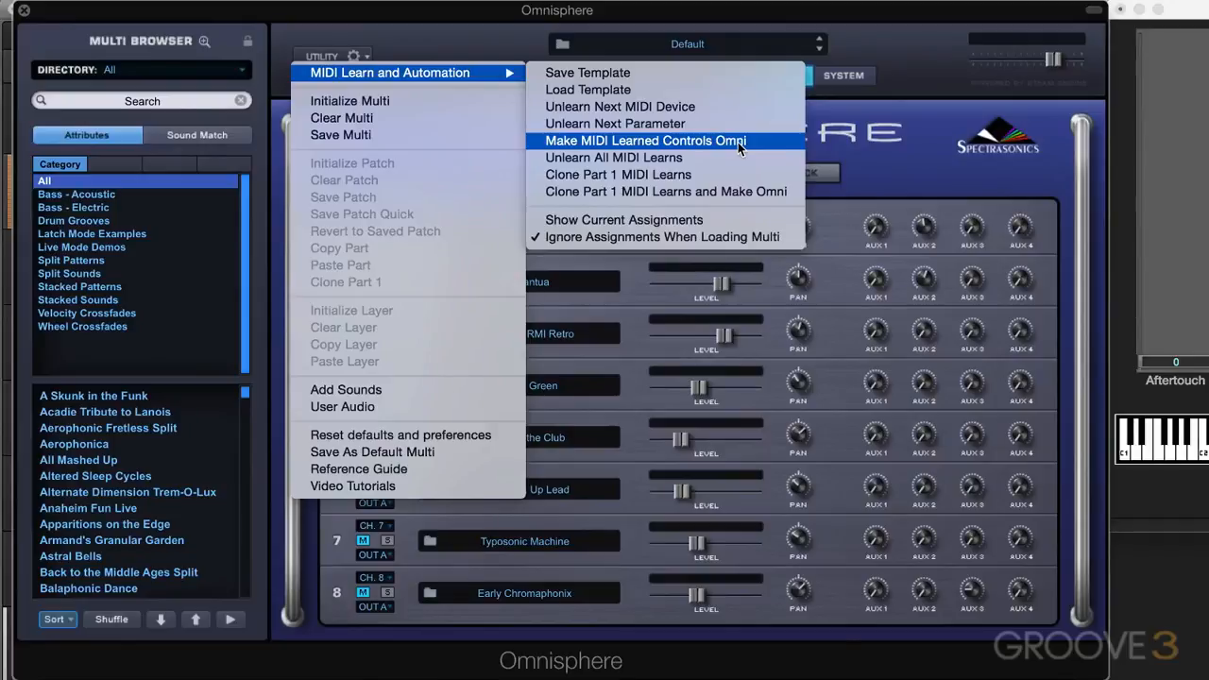
mouse_move(684, 157)
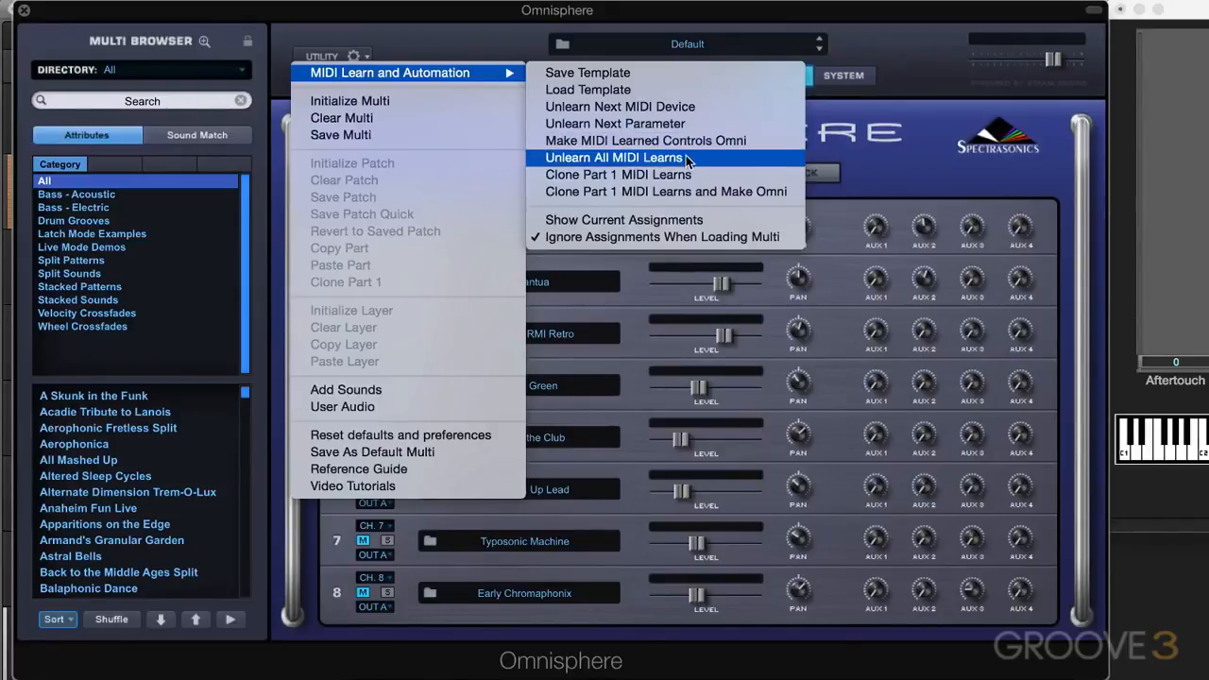
mouse_move(702, 163)
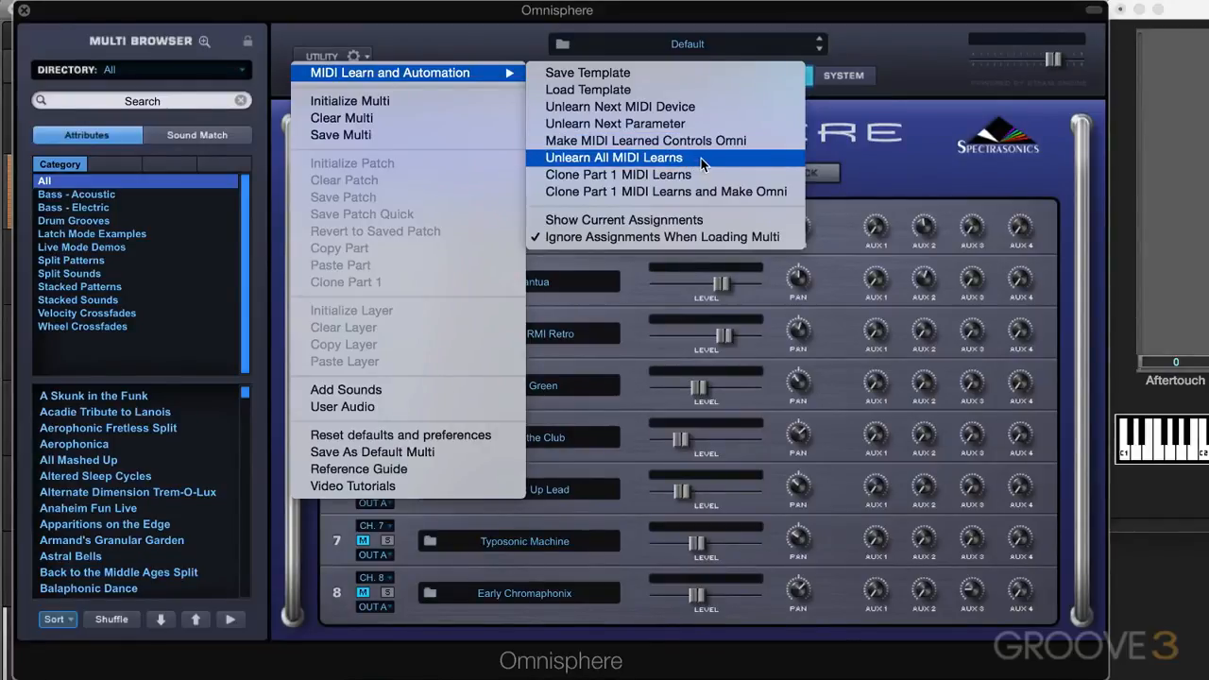
mouse_move(683, 175)
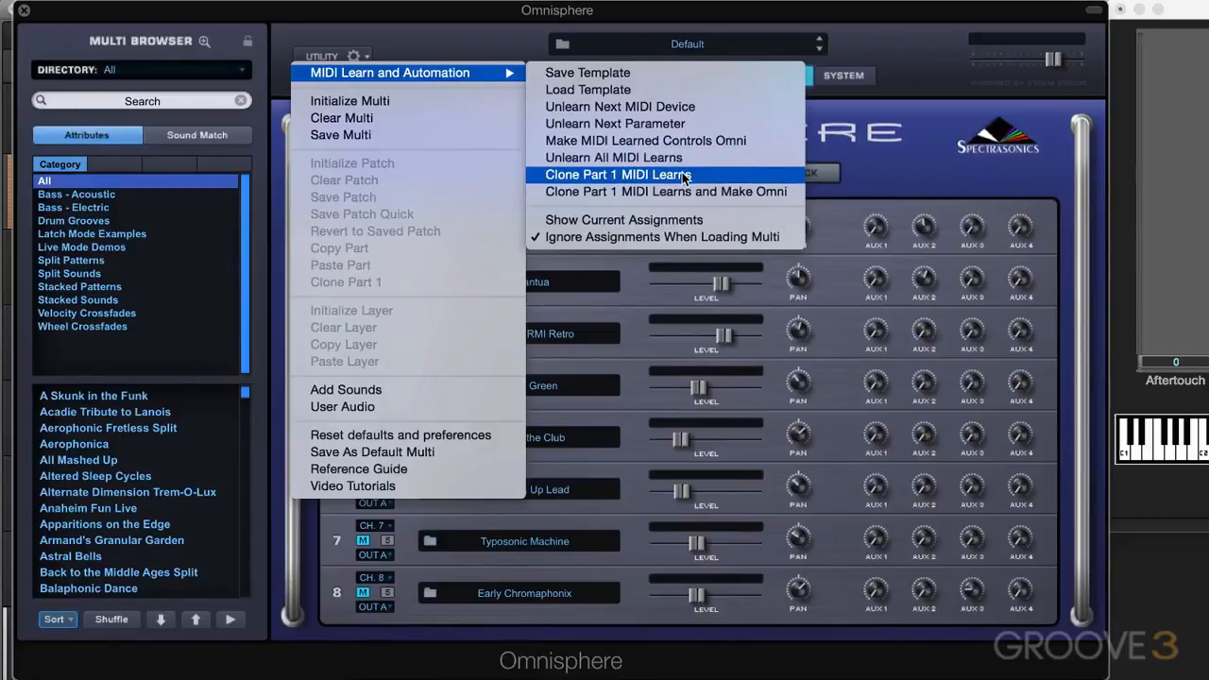
mouse_move(692, 178)
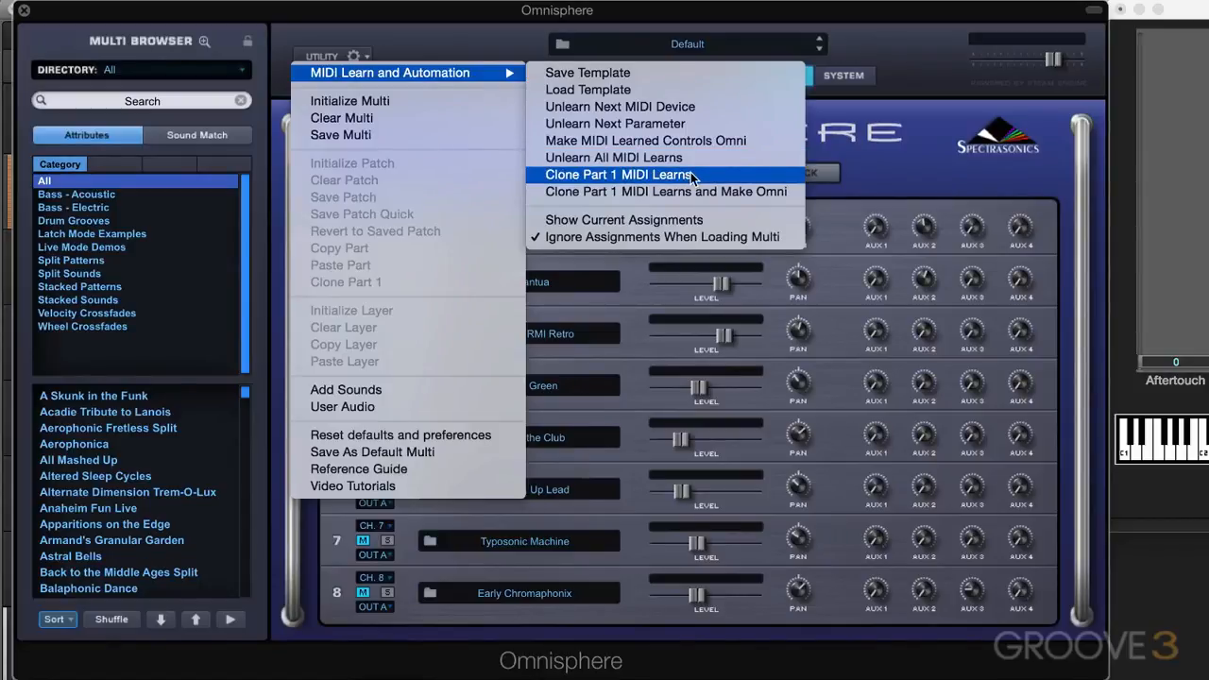
mouse_move(694, 192)
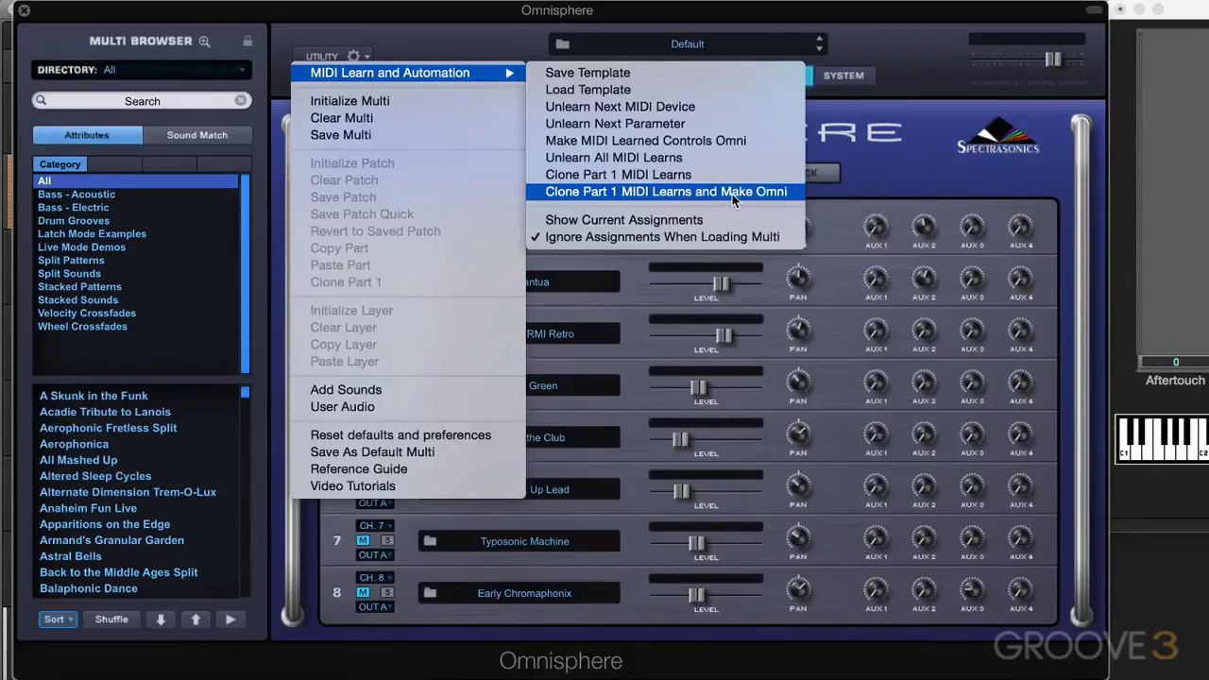
- Close the MIDI Learn options, then reopen the UTILITY gear menu showing MIDI Learn and Automation
click(665, 192)
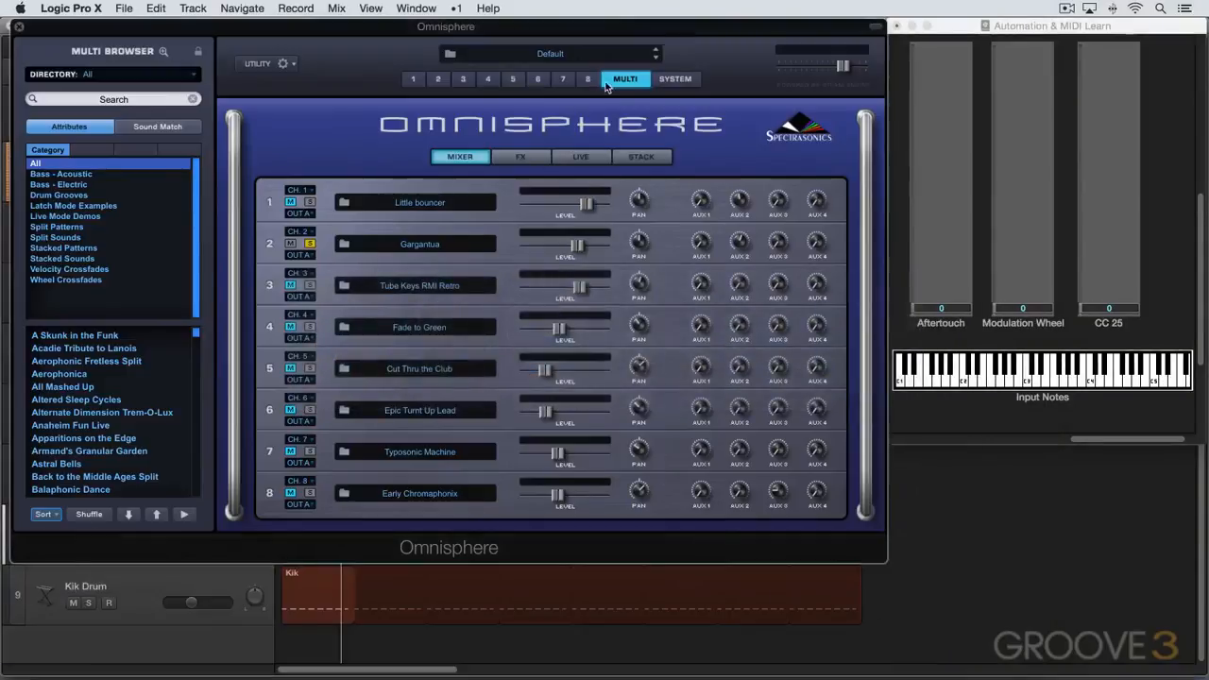
click(281, 64)
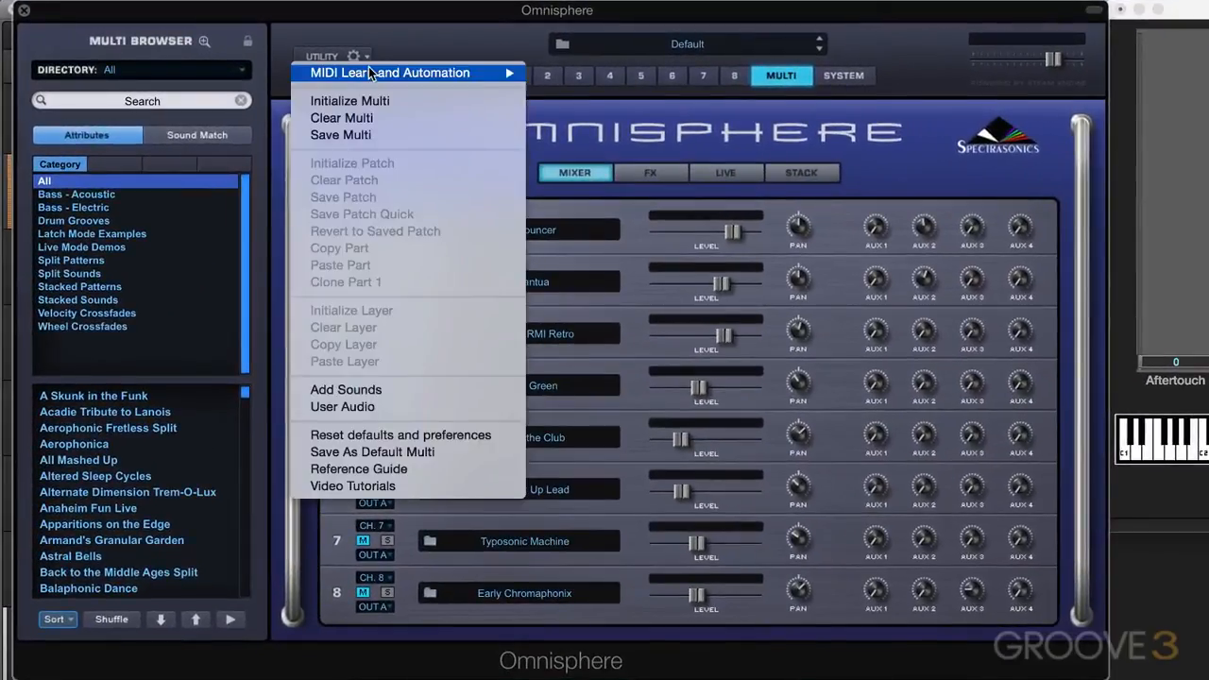